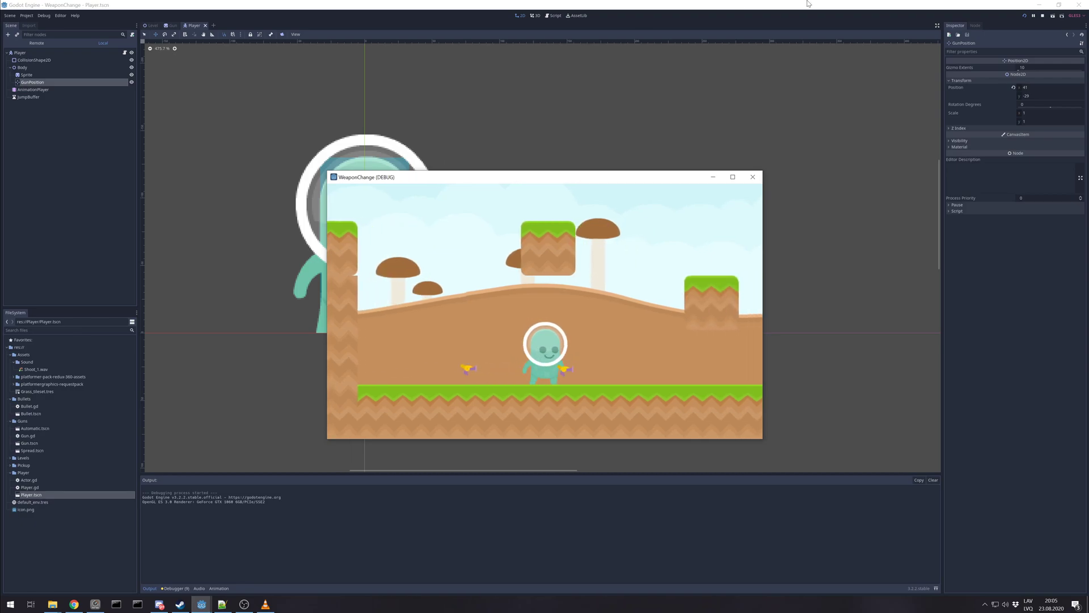
Close the running game and inspect the player's Sprite and GunPosition nodes.
click(753, 176)
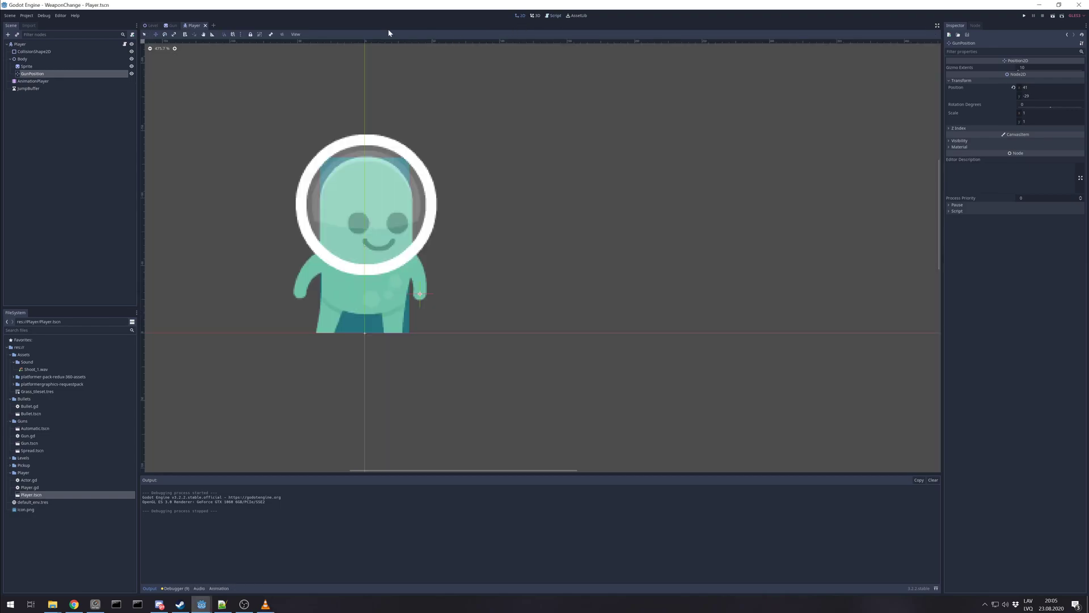
click(23, 65)
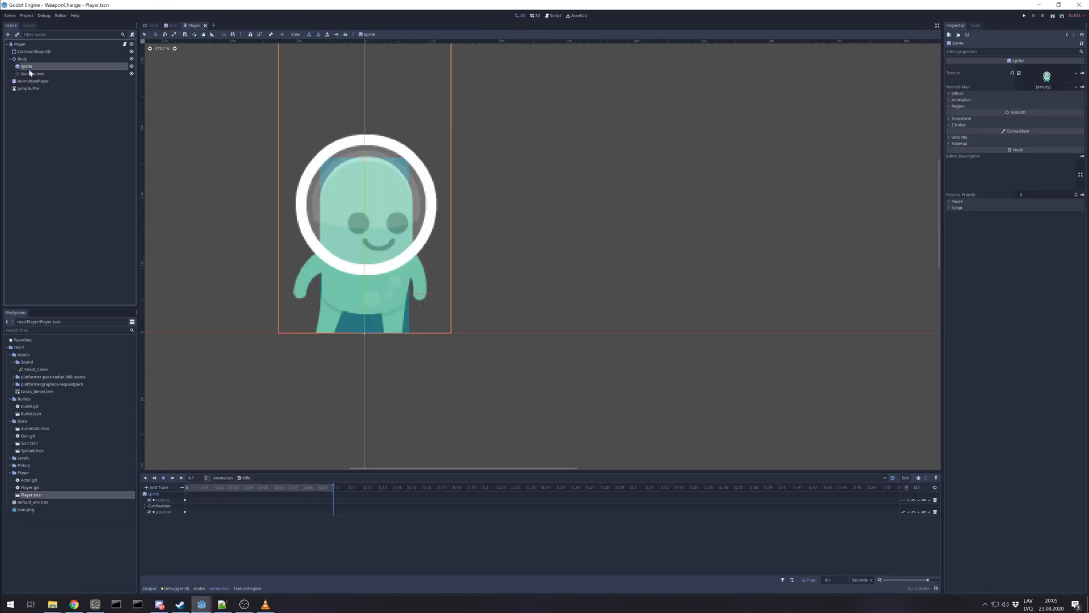
click(31, 73)
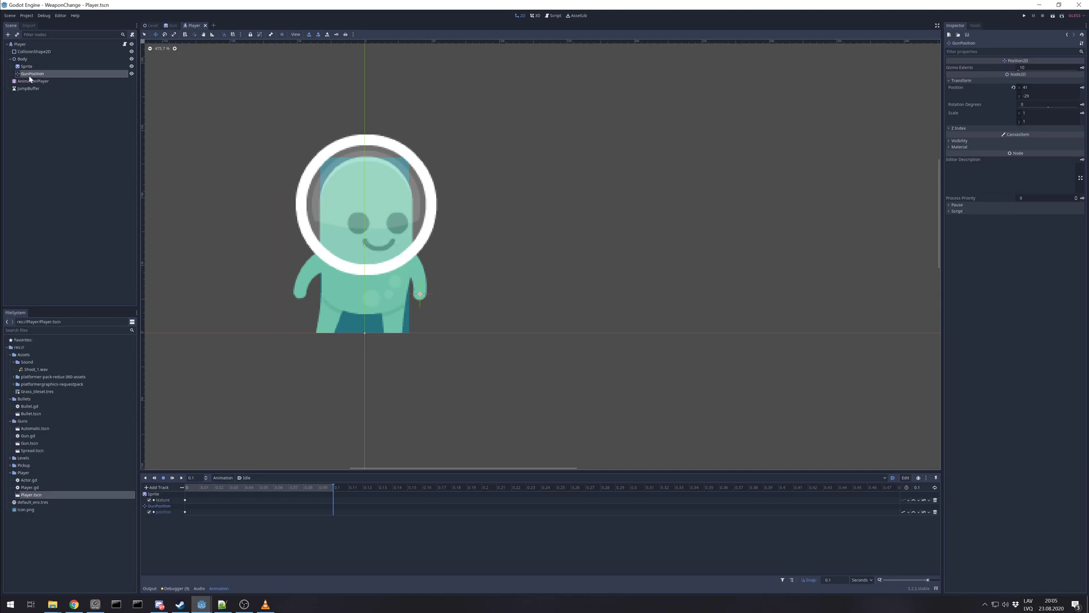
mouse_move(34, 77)
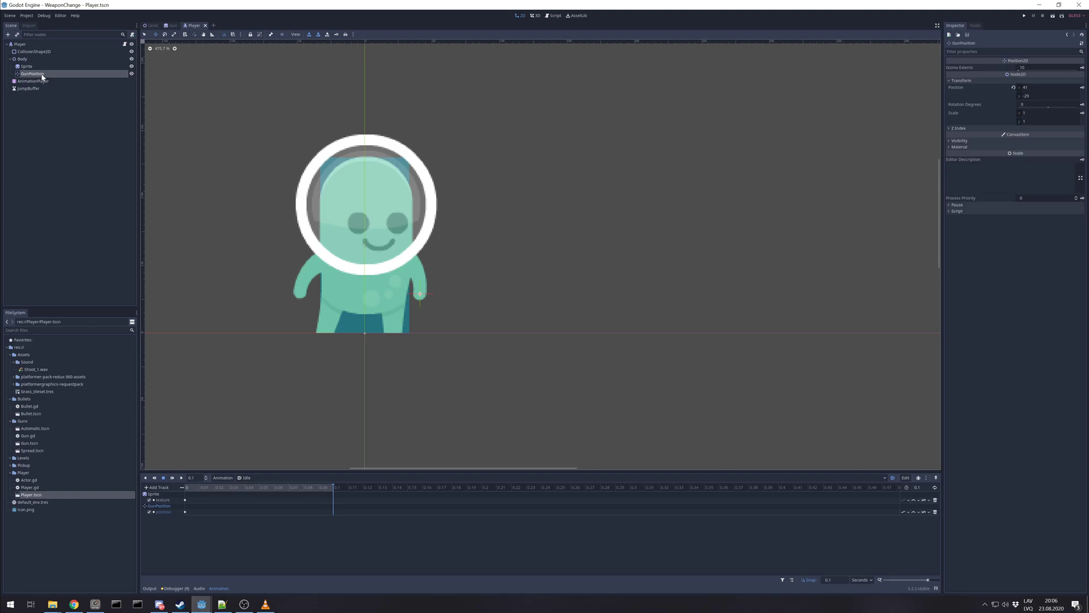
mouse_move(35, 83)
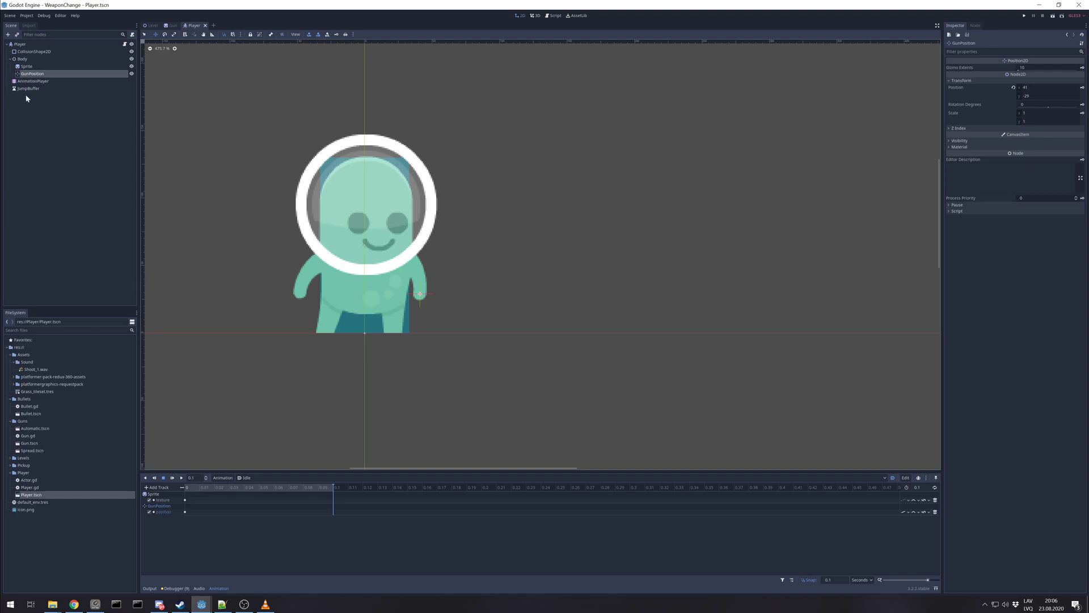
Preview the player's 'walk' animation pose from the AnimationPlayer dropdown.
click(246, 477)
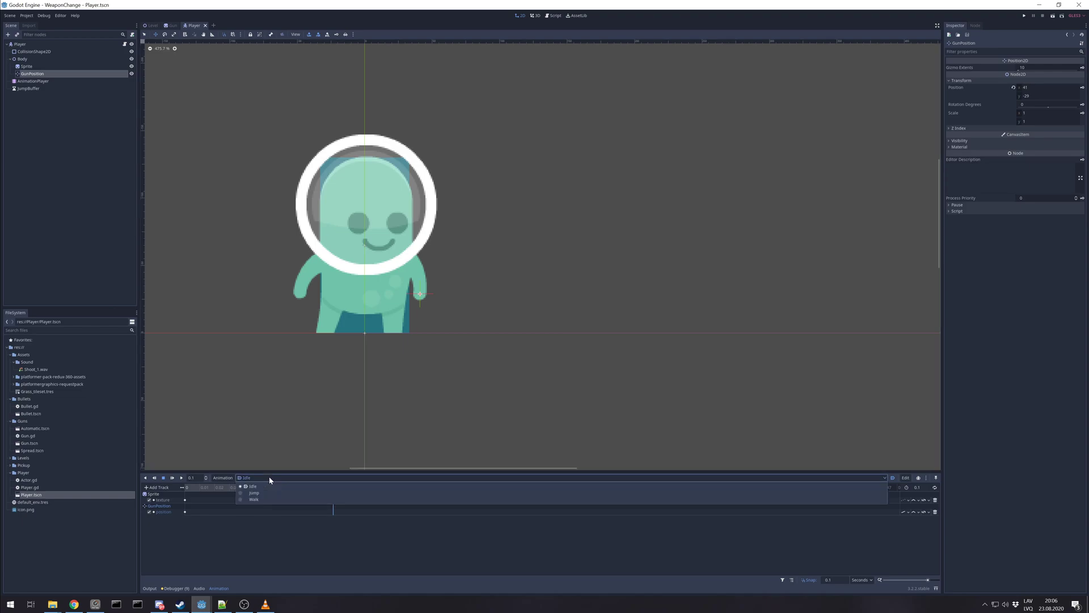
click(253, 499)
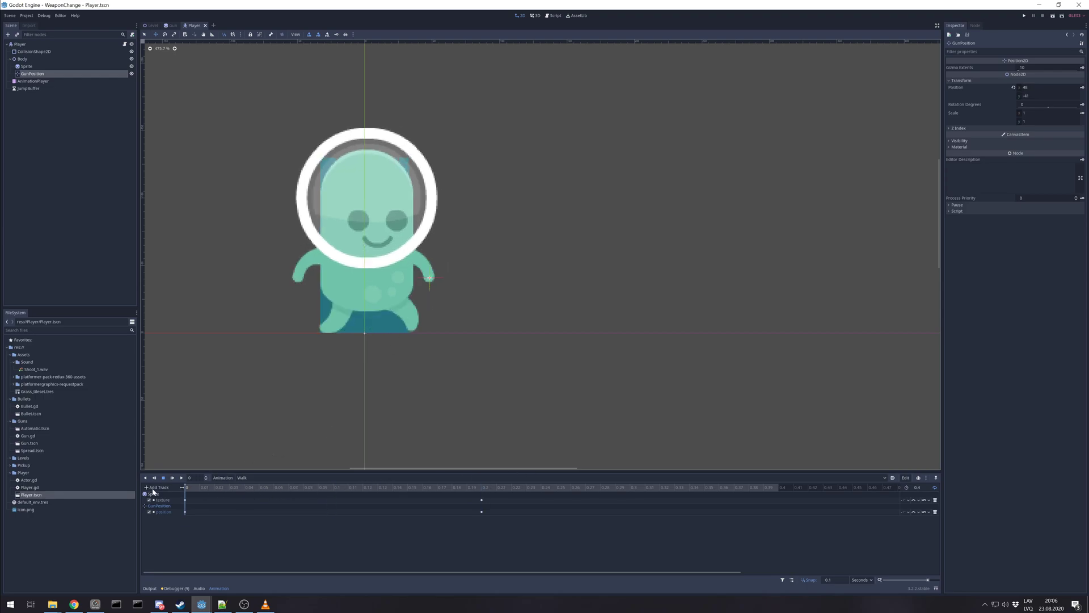
click(482, 502)
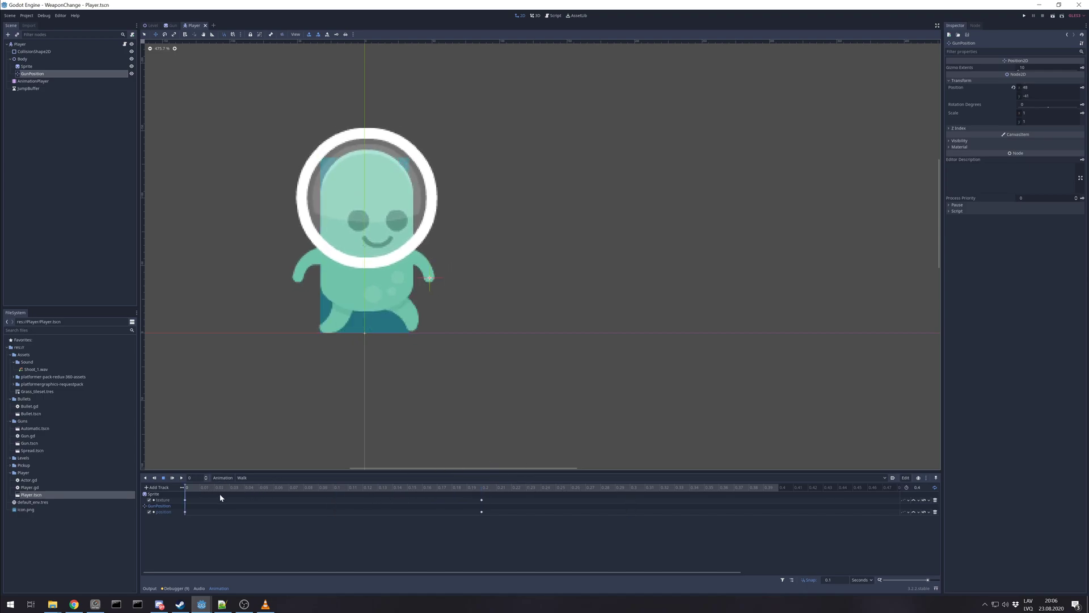
mouse_move(184, 498)
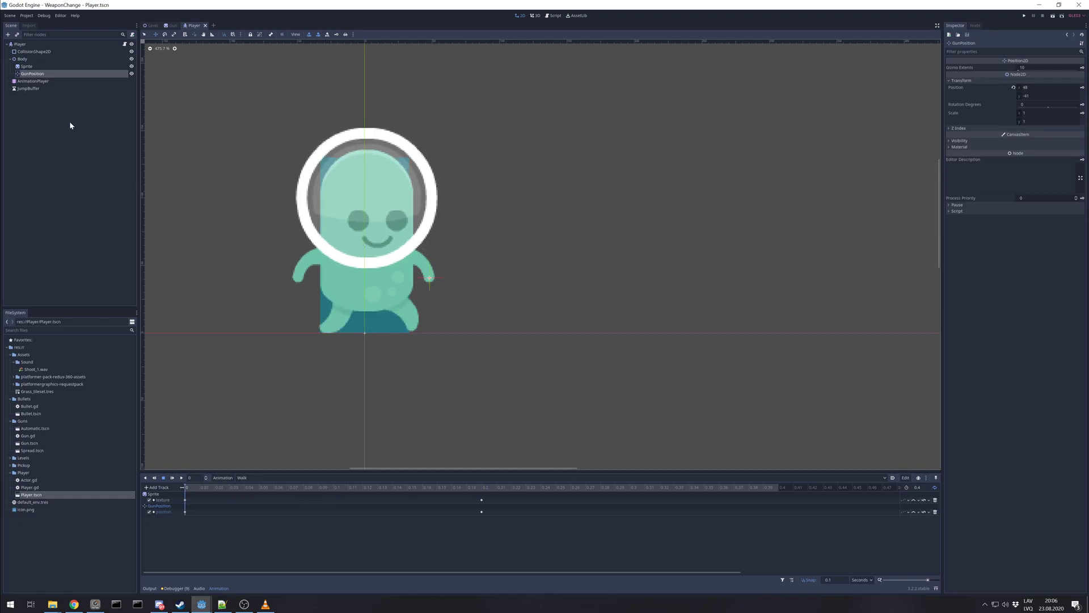
mouse_move(122, 139)
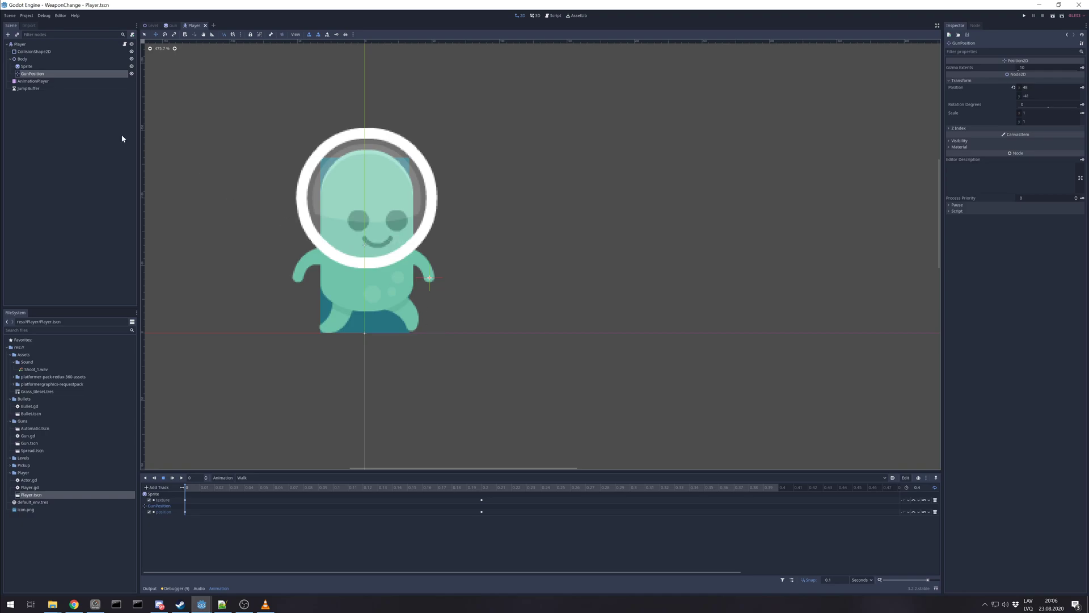
click(553, 15)
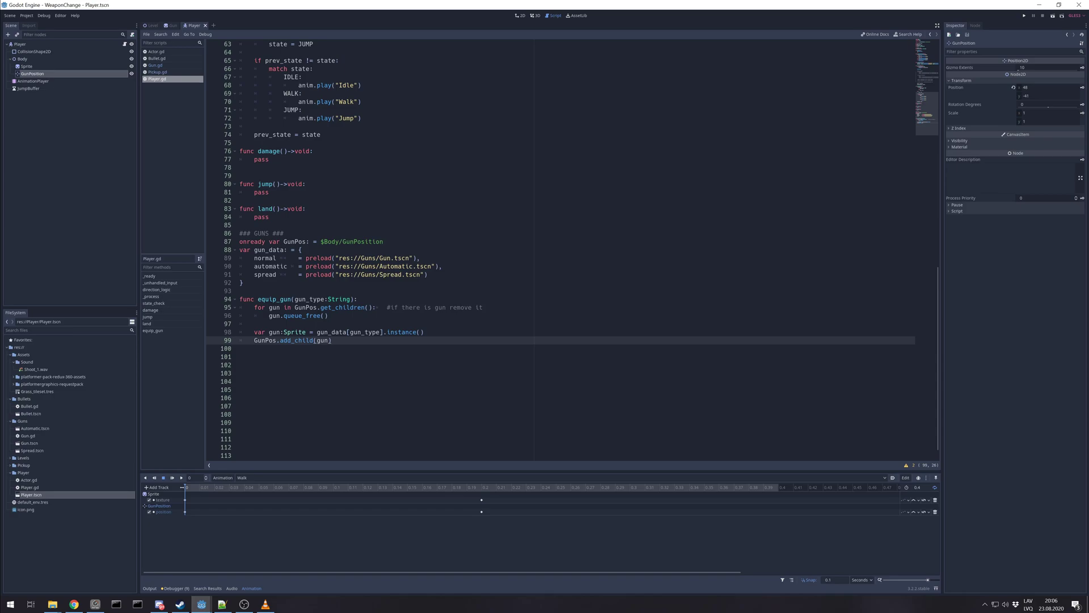
Walk through Player.gd's onready GunPos line and gun_data's normal and automatic preloads.
click(288, 241)
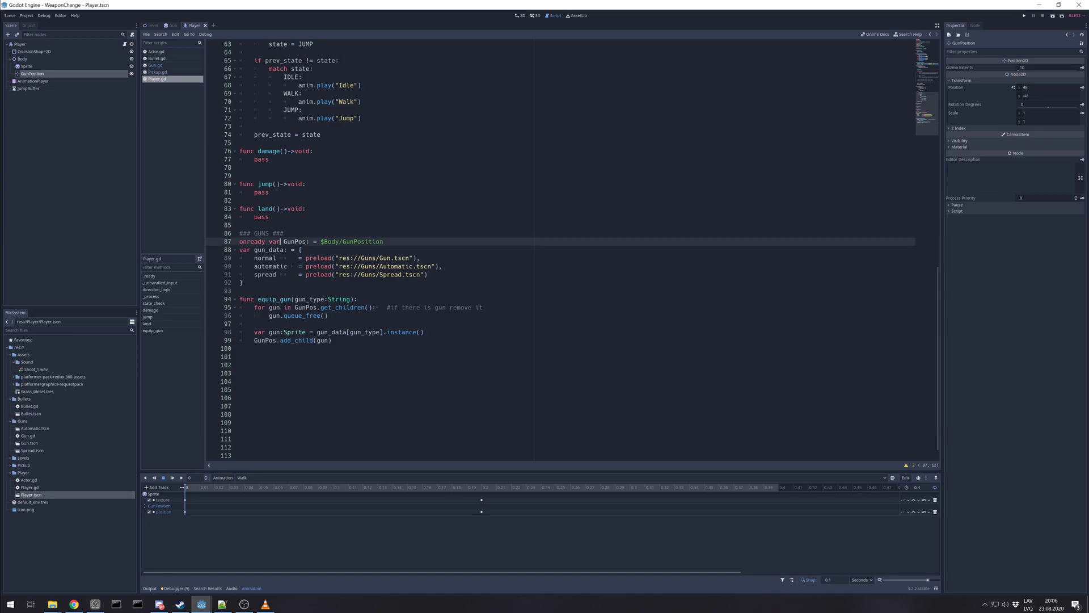
double_click(252, 241)
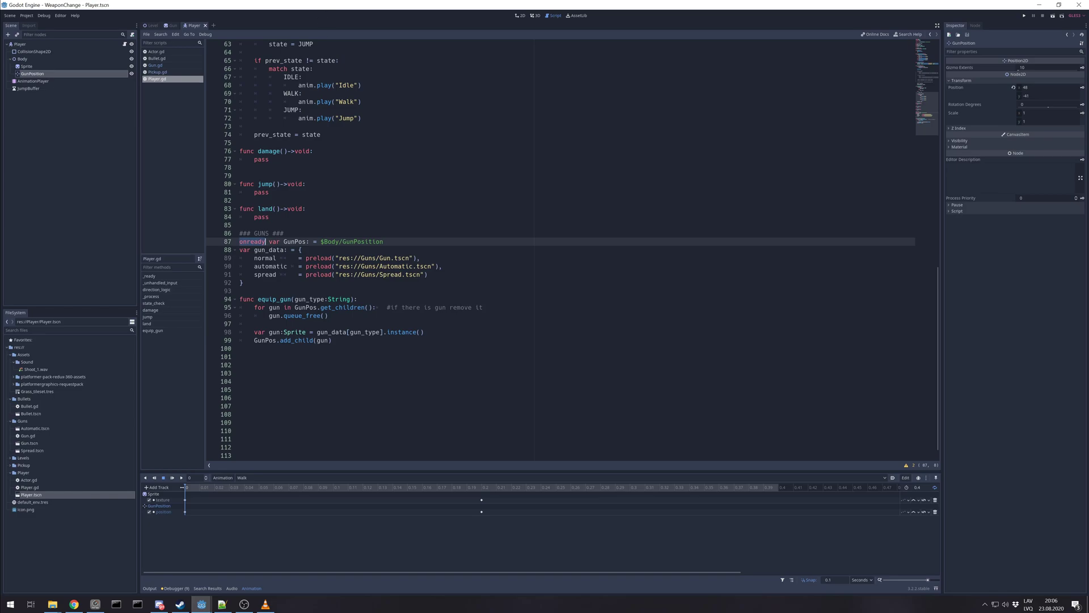
scroll(down, 3)
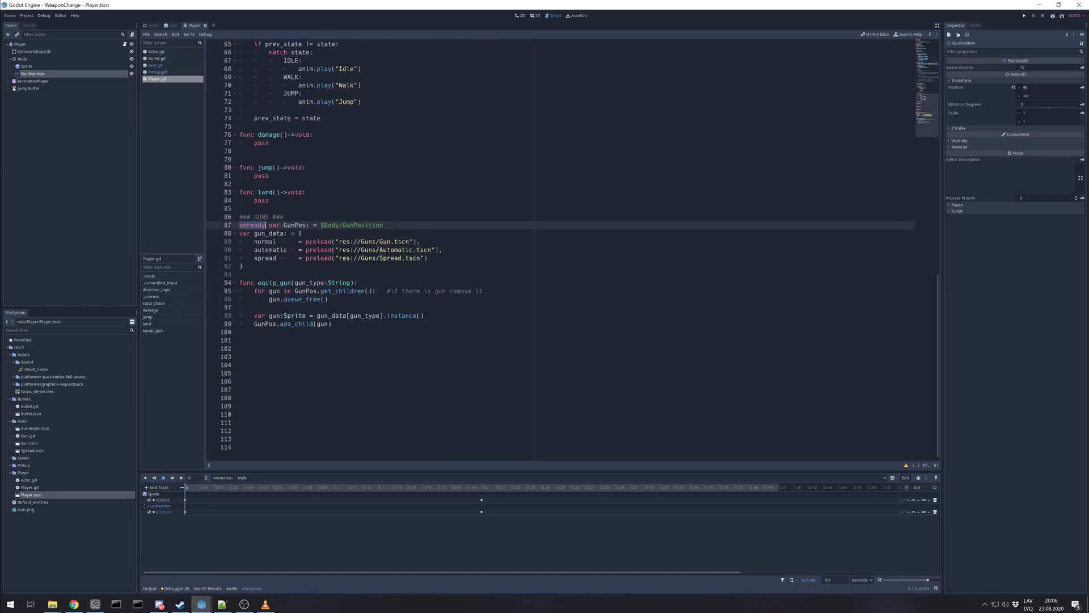
scroll(up, 3)
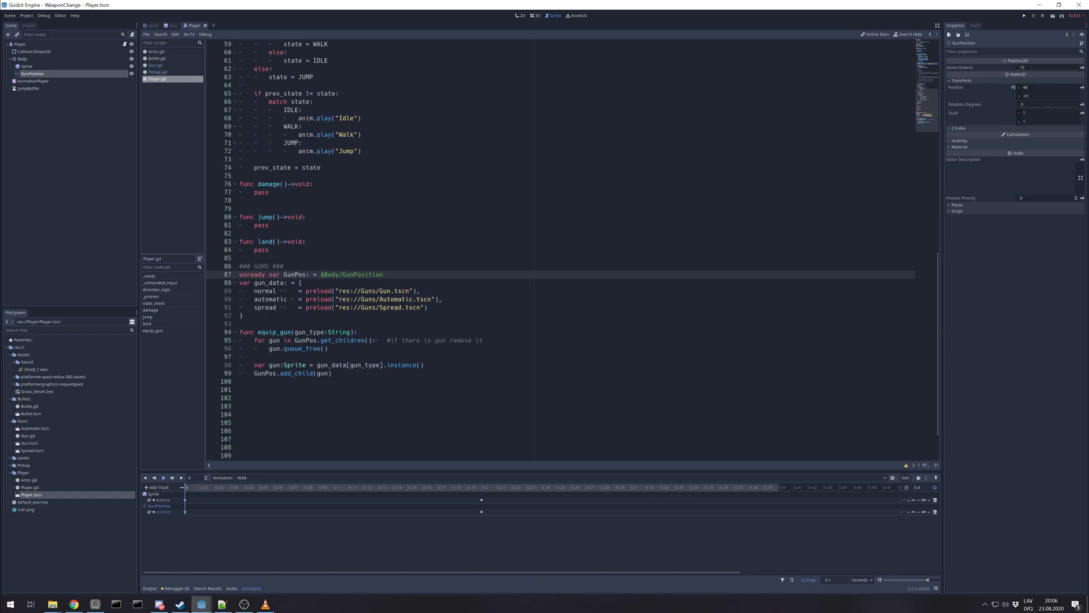
double_click(294, 274)
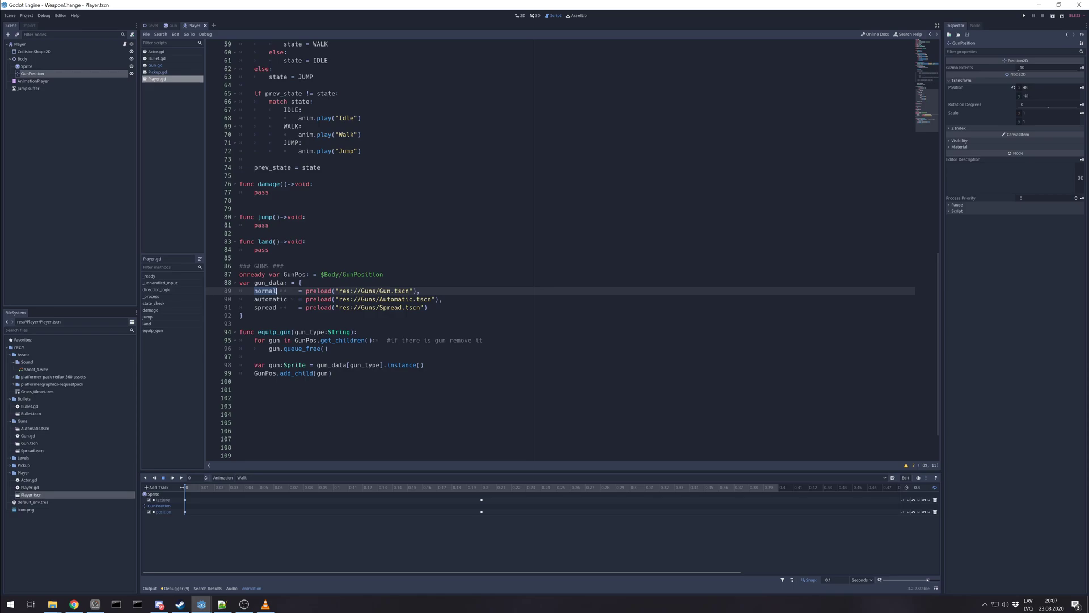
click(421, 291)
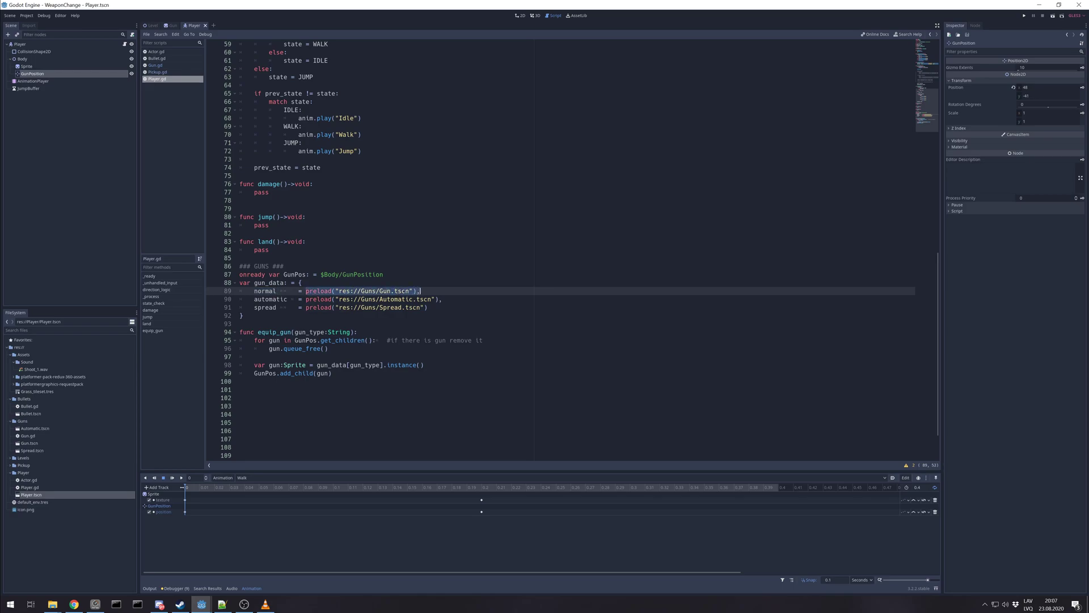
double_click(270, 299)
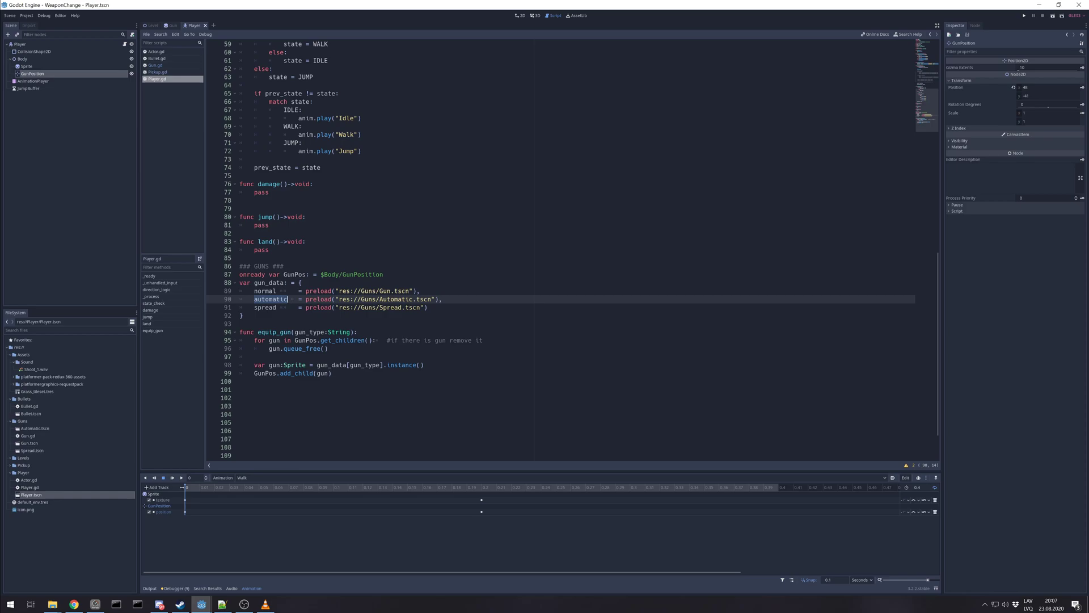
click(274, 308)
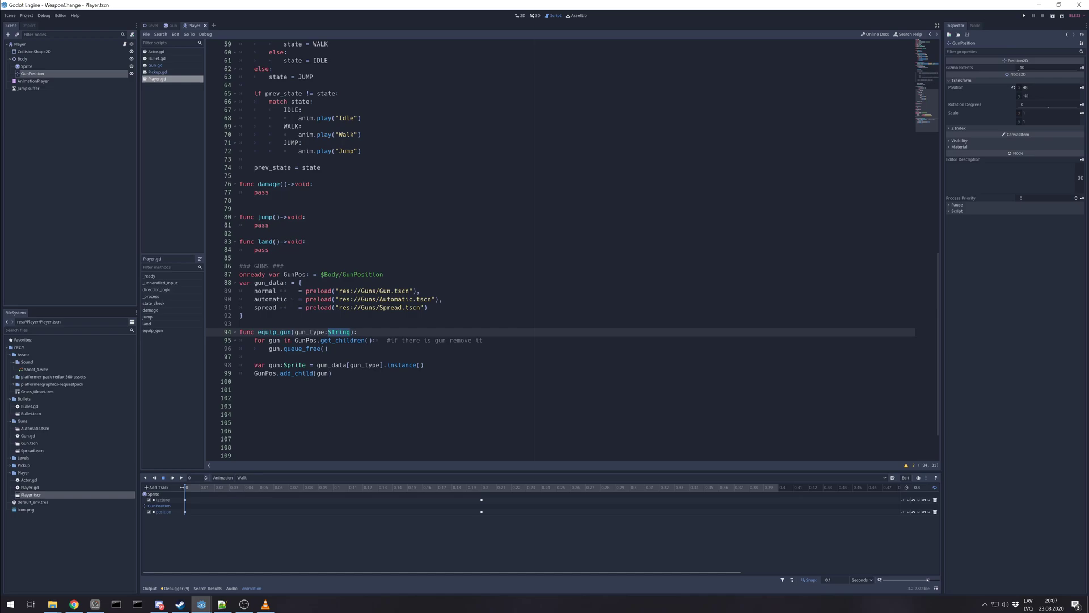
click(310, 340)
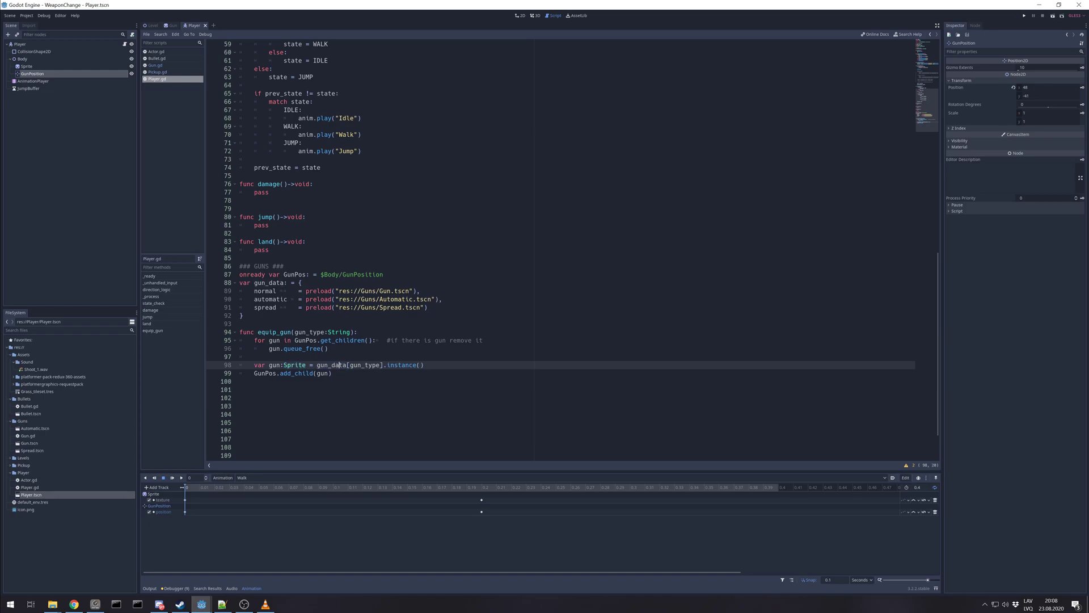
double_click(364, 365)
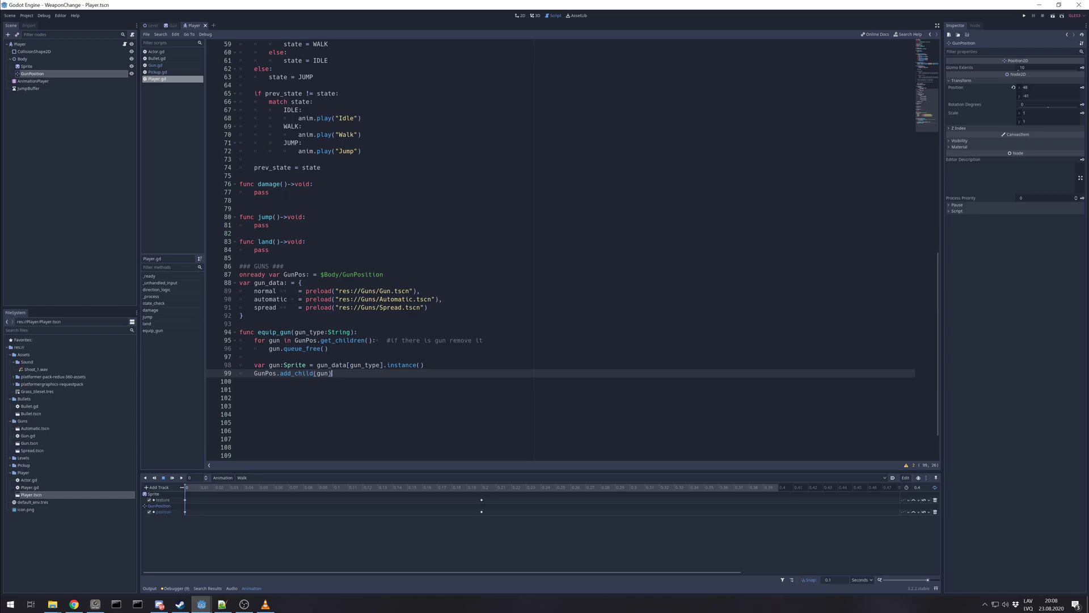
click(173, 26)
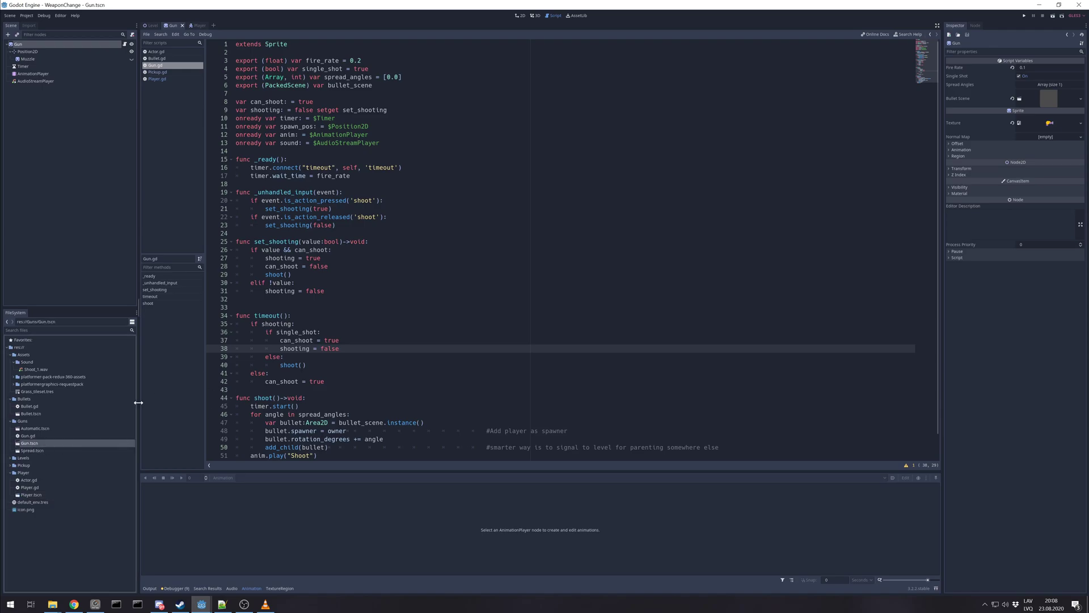
Inspect the gun's Muzzle sprite, root node, Position2D spawn point and Timer.
click(27, 58)
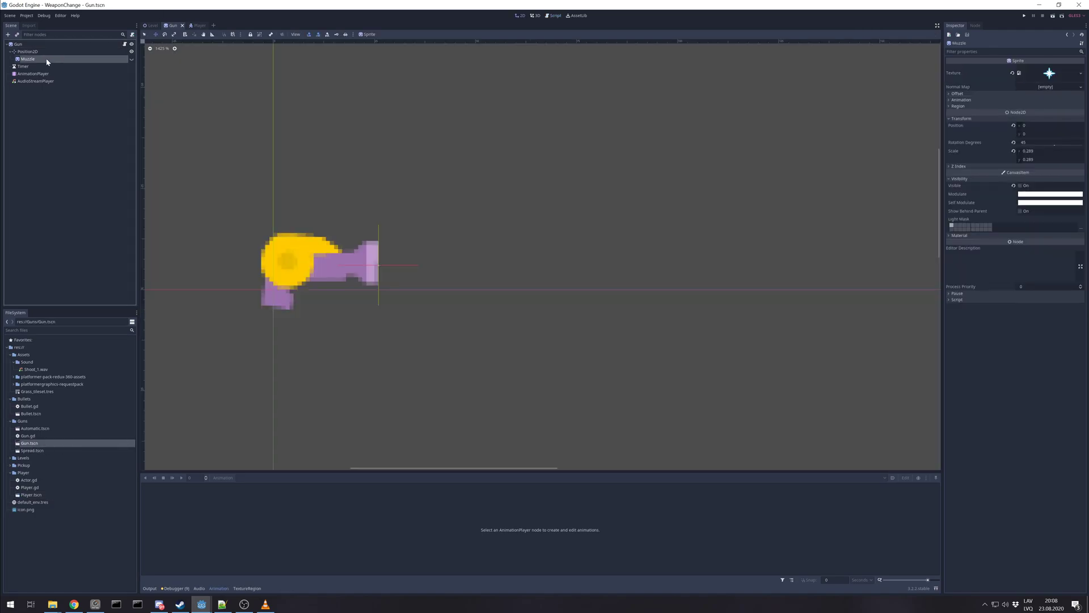
click(20, 44)
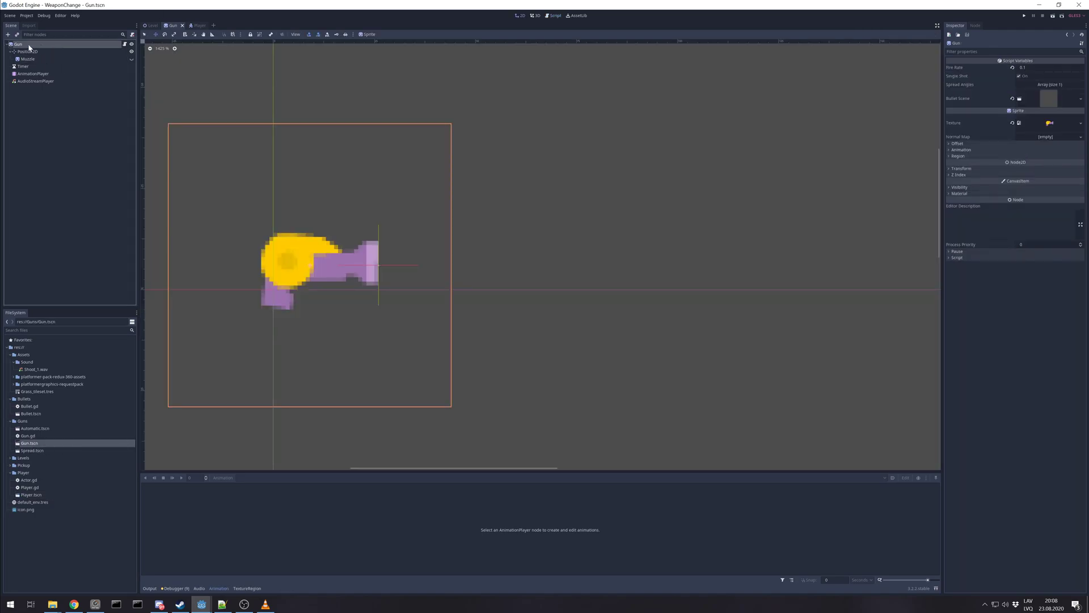
click(26, 52)
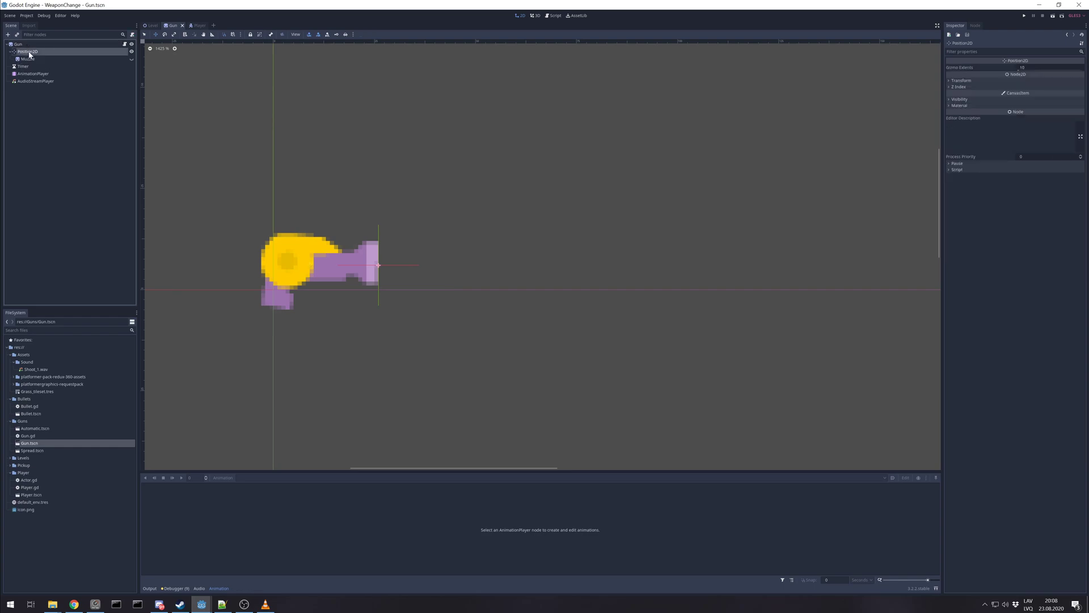
mouse_move(381, 259)
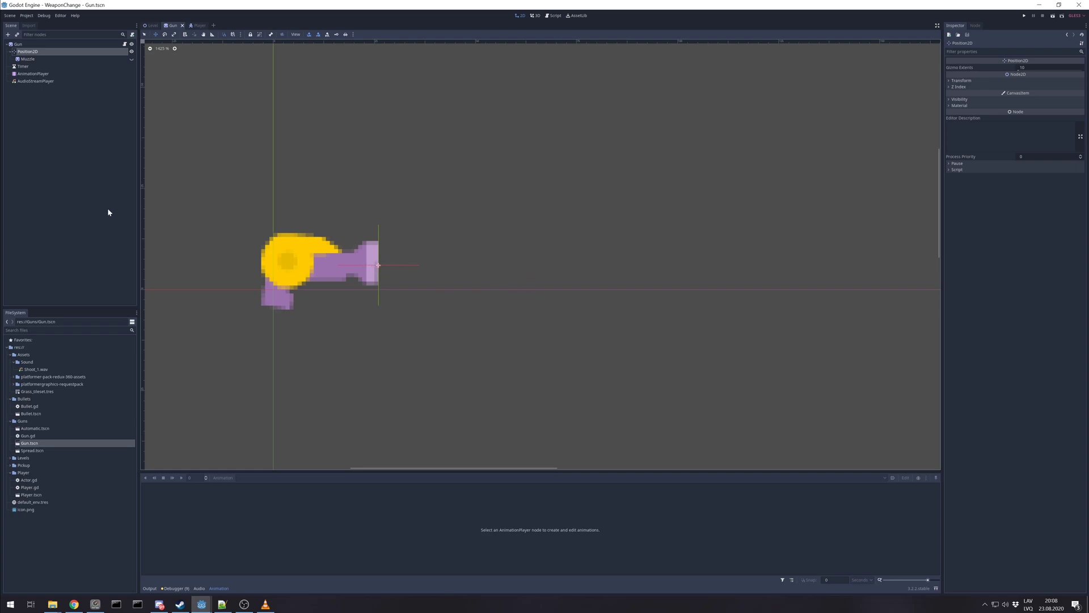
click(21, 66)
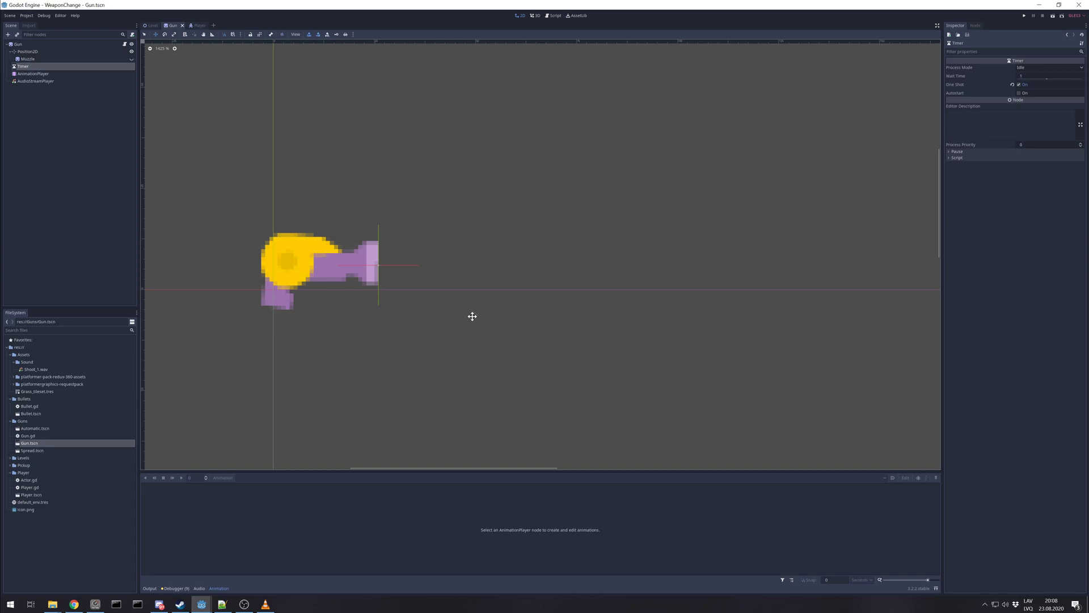
Check the AnimationPlayer's resting animation and AudioStreamPlayer, then show the Gun root's script variables.
click(32, 74)
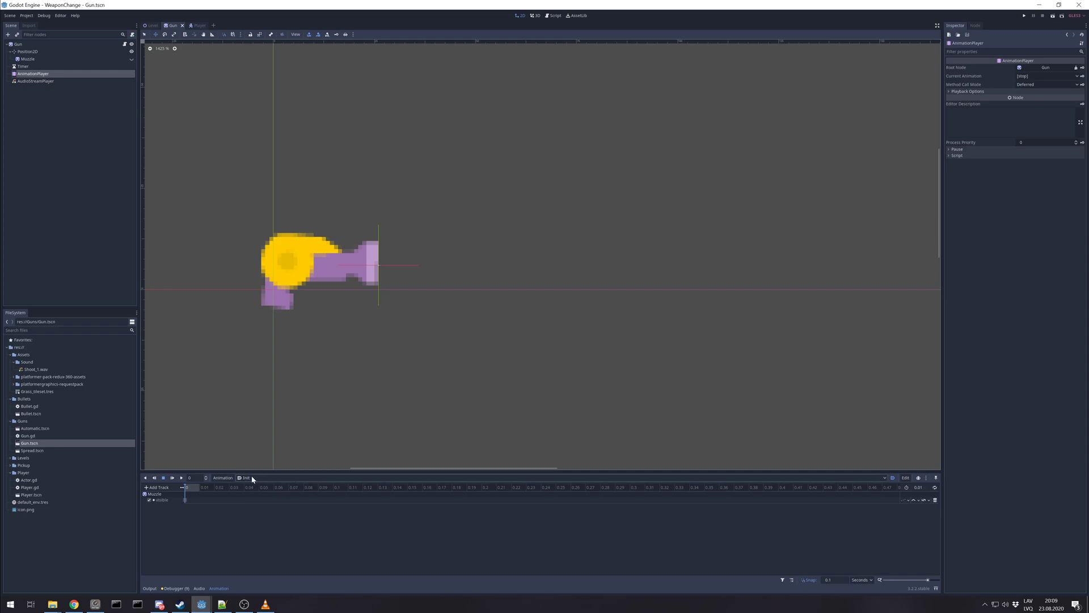
mouse_move(314, 481)
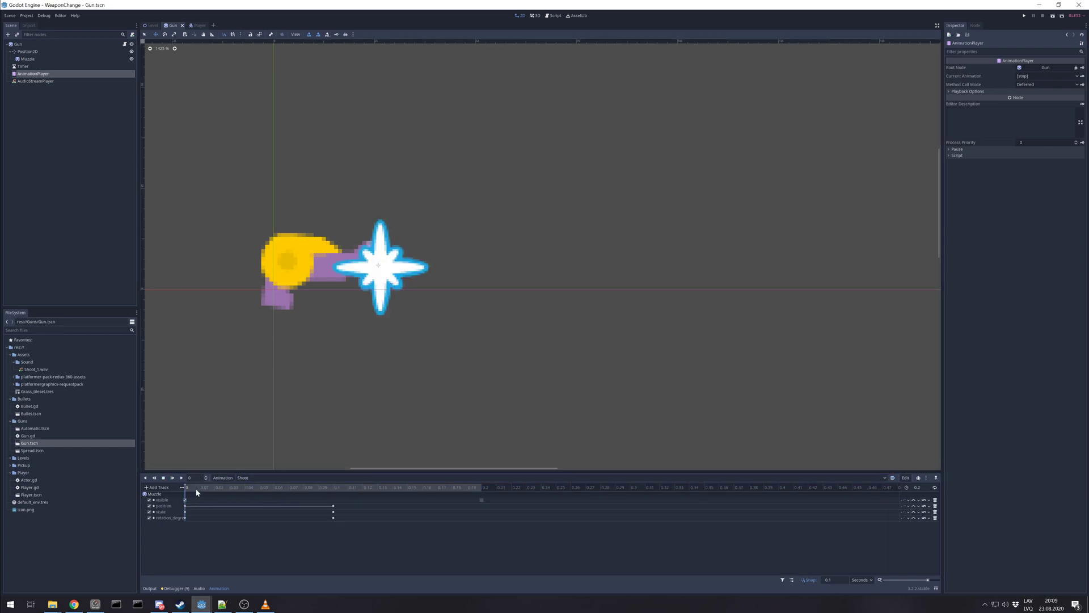
click(483, 488)
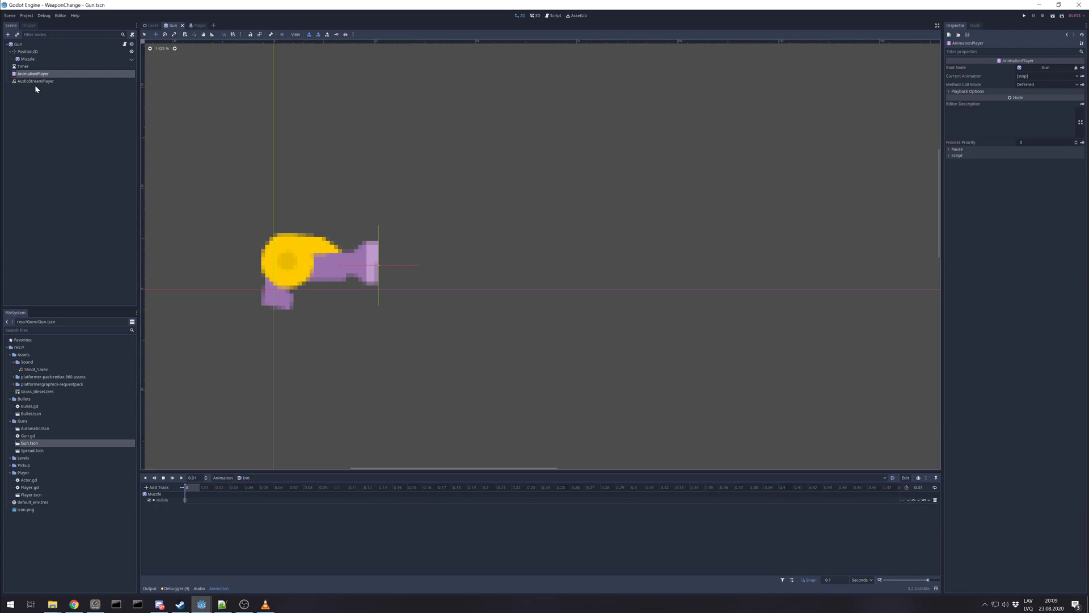
click(35, 81)
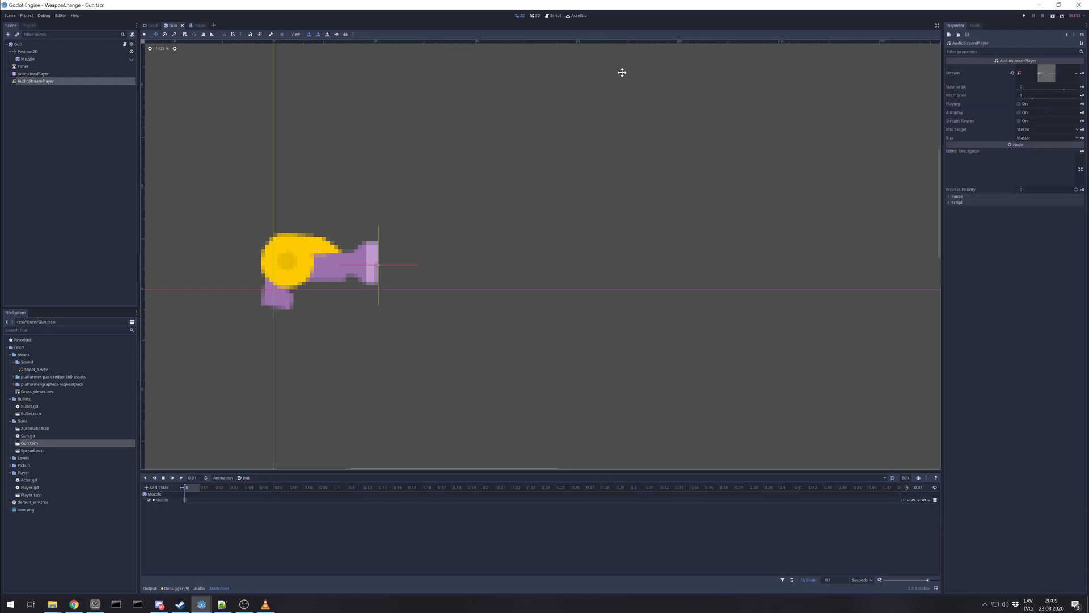
click(17, 44)
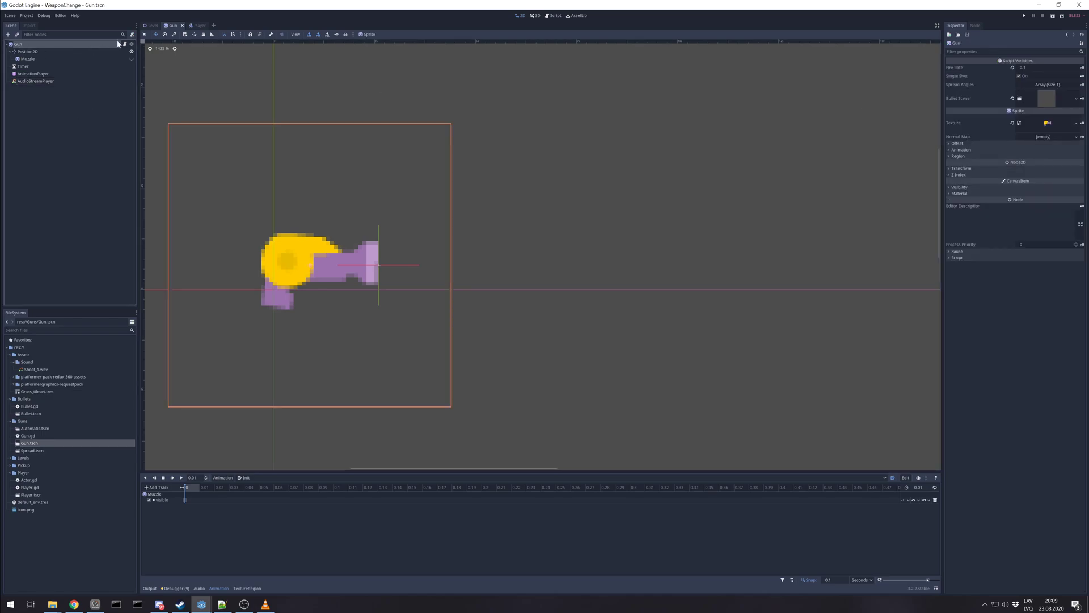
Review Gun.gd's exports: fire rate 0.2 and the spread angles variable.
click(556, 15)
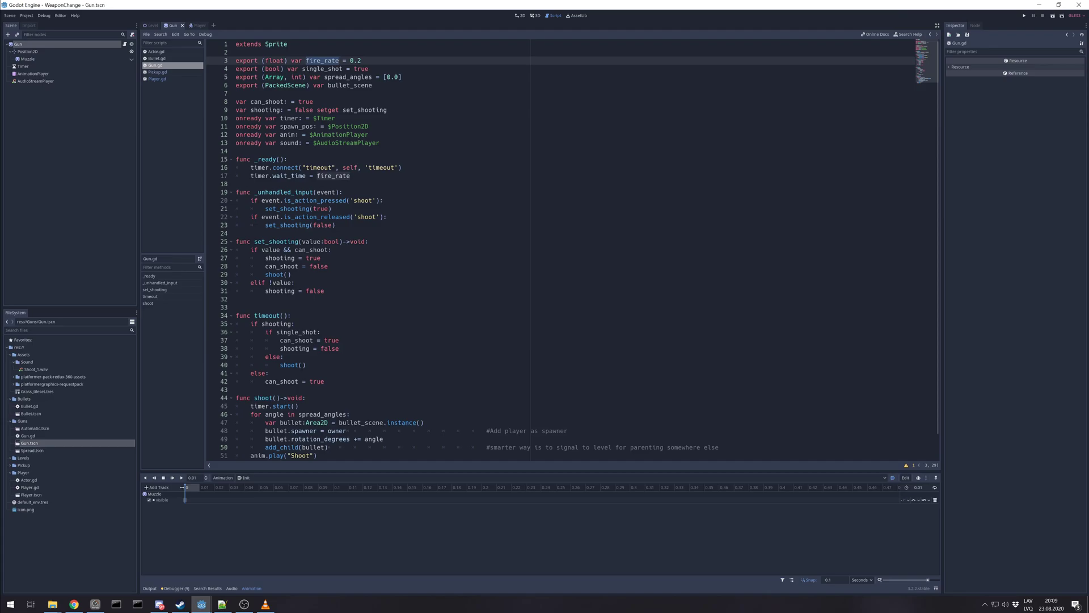
click(362, 60)
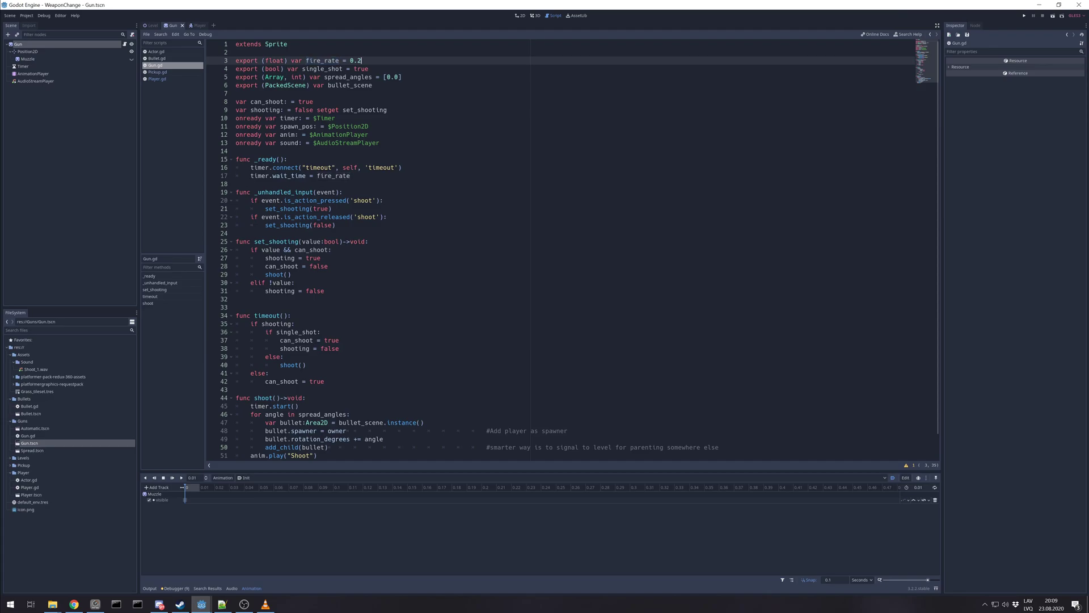
double_click(328, 69)
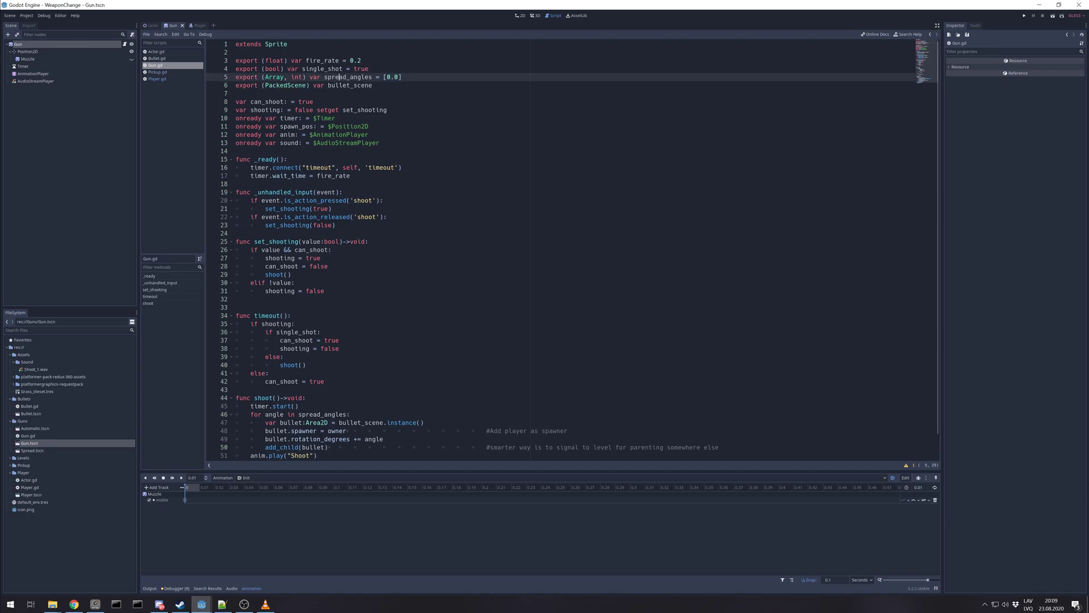
Expand the Spread Angles array (one 0 entry) and compare with bullet_scene in Gun.gd.
click(520, 16)
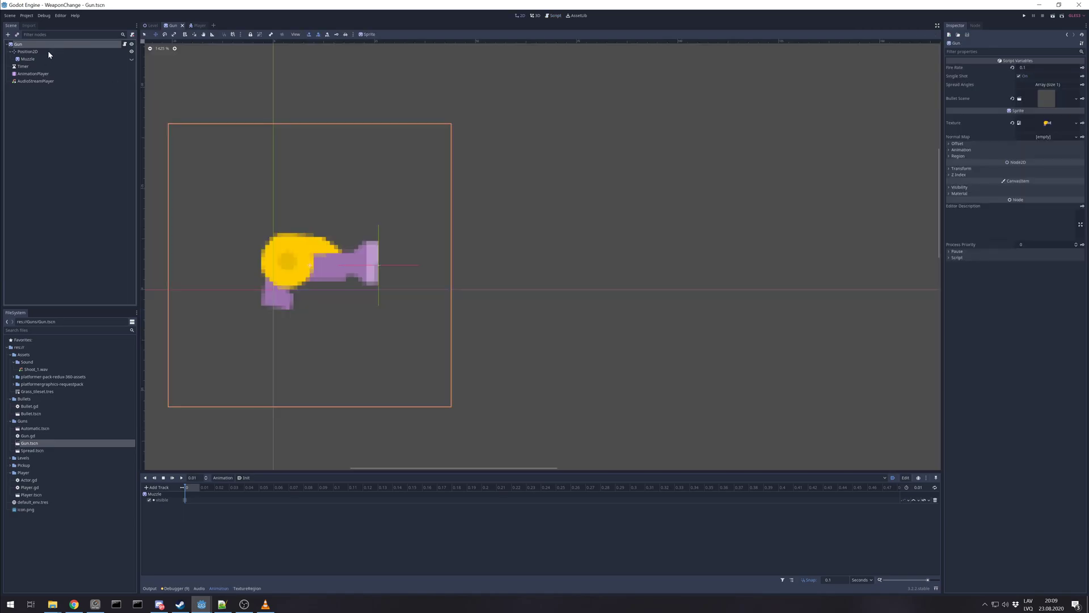
click(1050, 85)
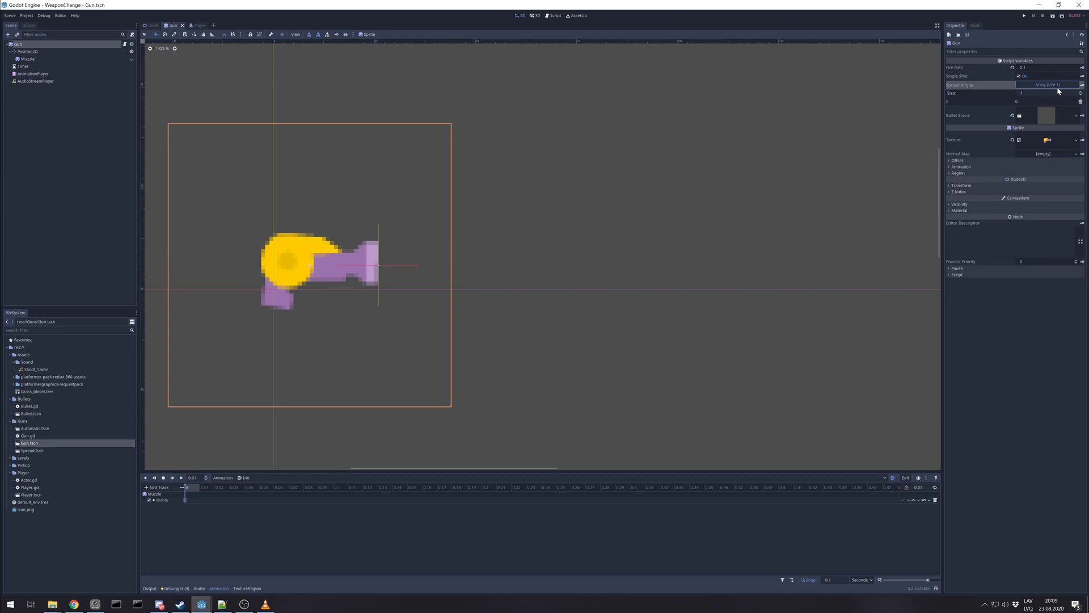
mouse_move(545, 36)
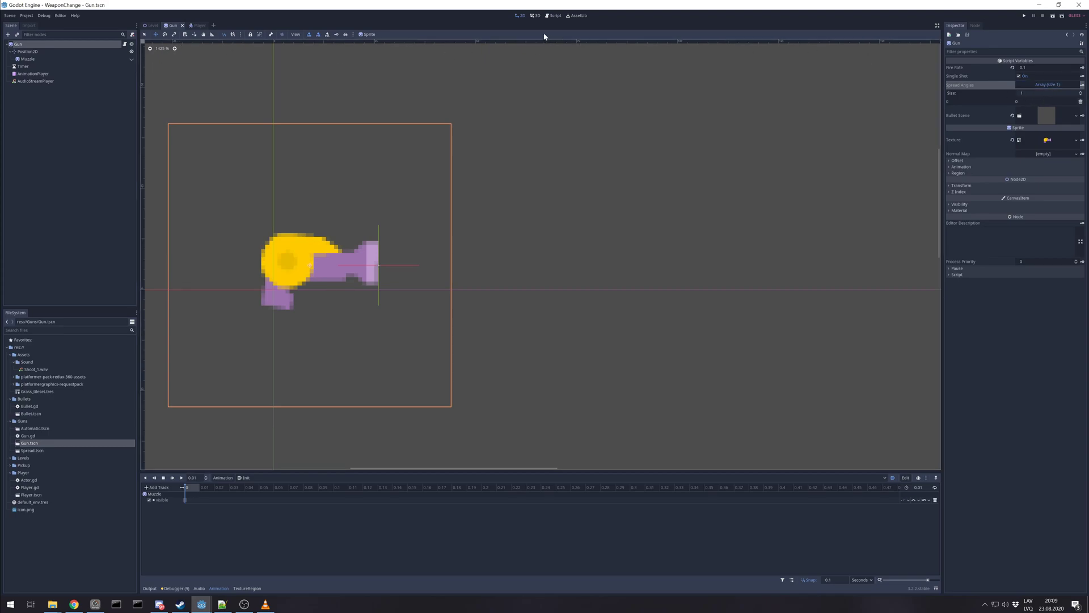
click(553, 15)
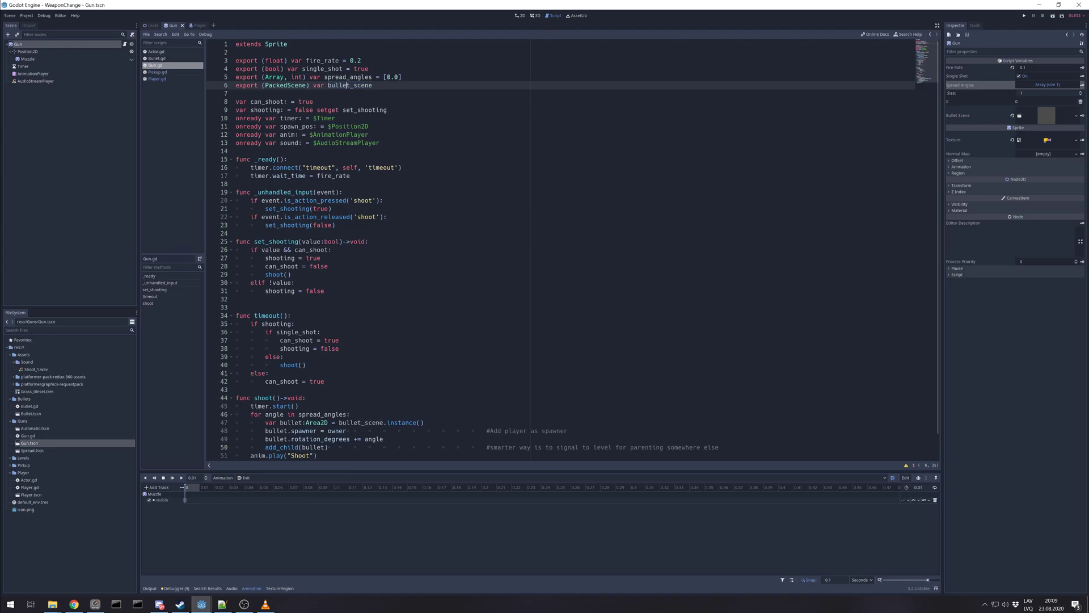
double_click(357, 85)
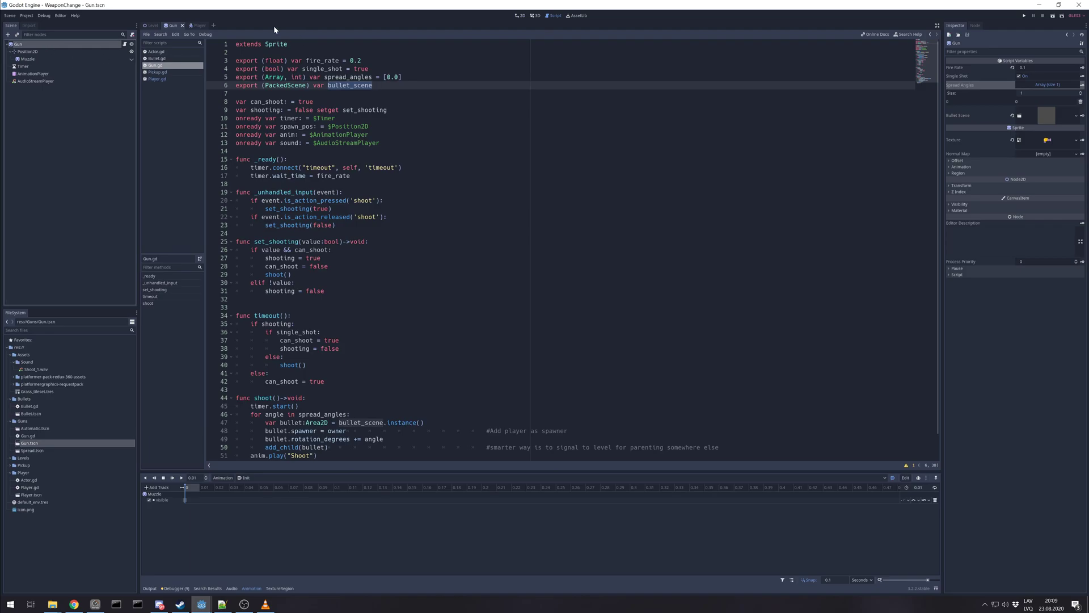
click(520, 15)
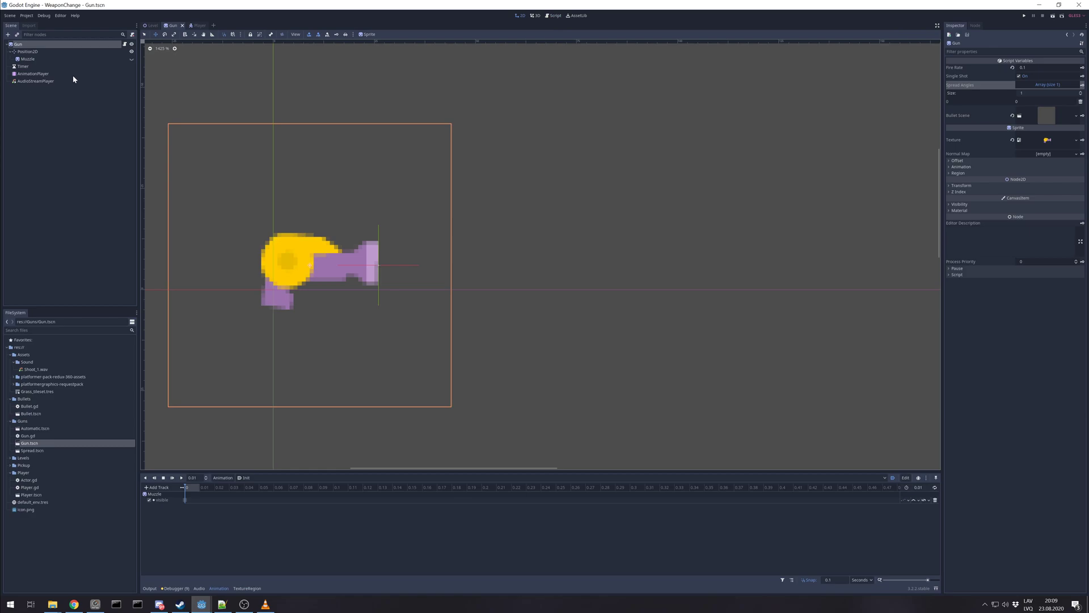
mouse_move(56, 492)
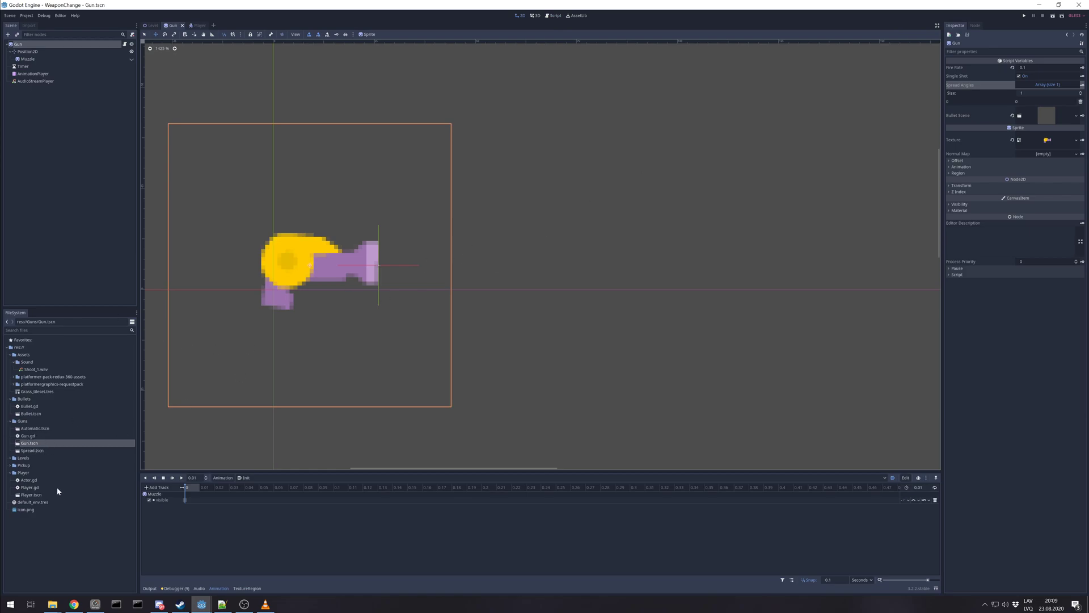
mouse_move(72, 479)
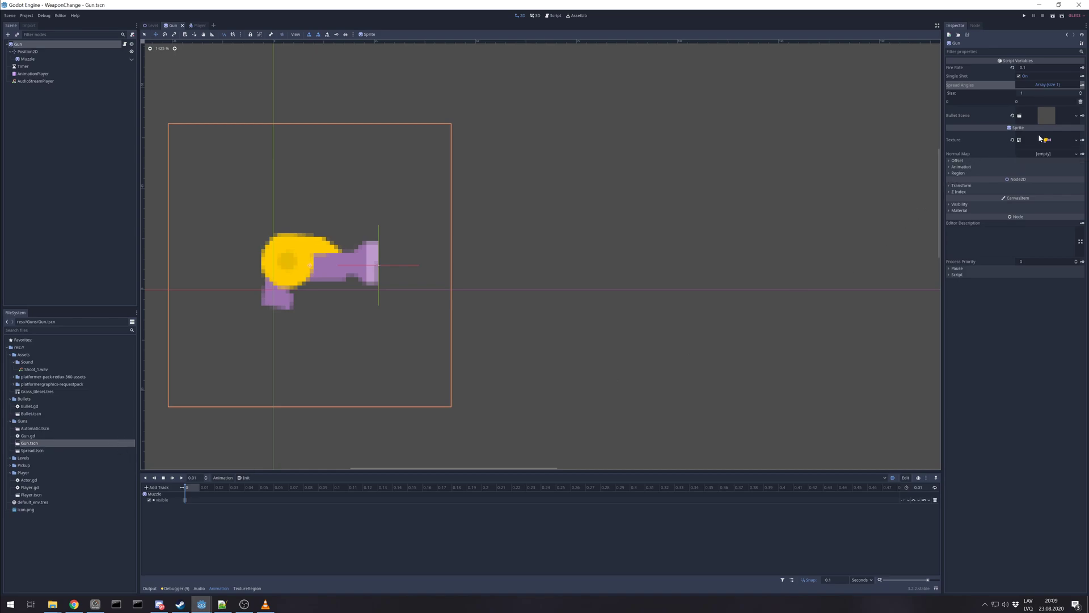
mouse_move(889, 76)
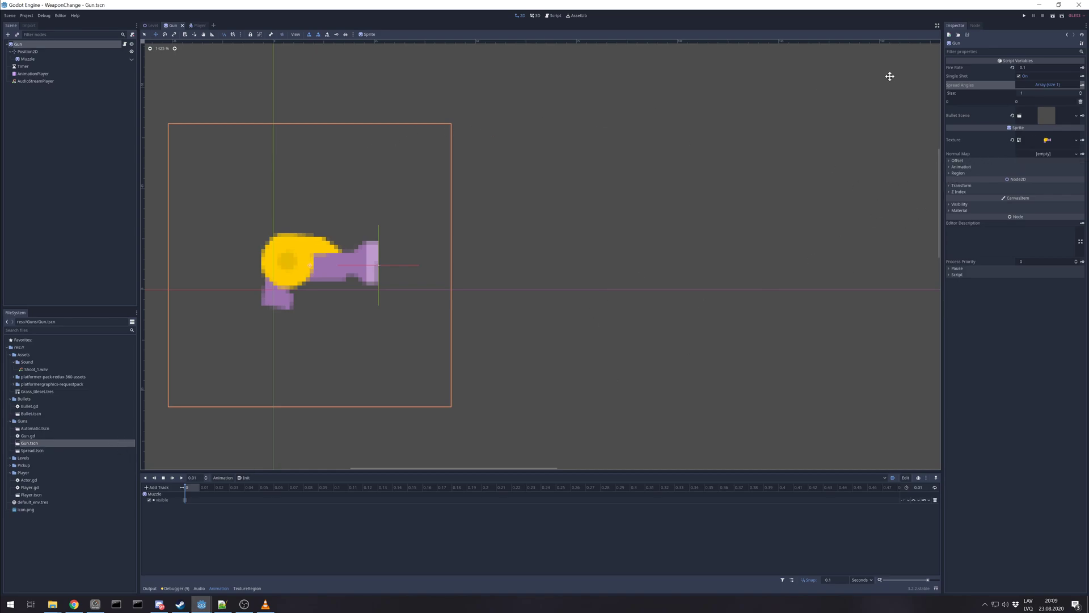
mouse_move(774, 206)
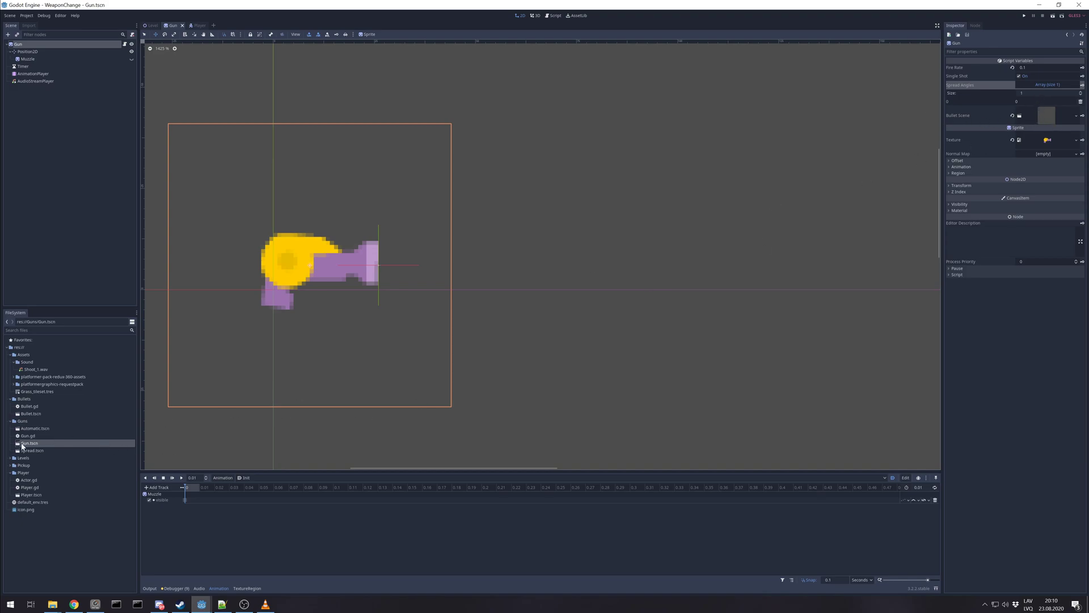
Make Gun.gd's shoot-release check an elif and add sound.play() after the Shoot animation.
click(27, 413)
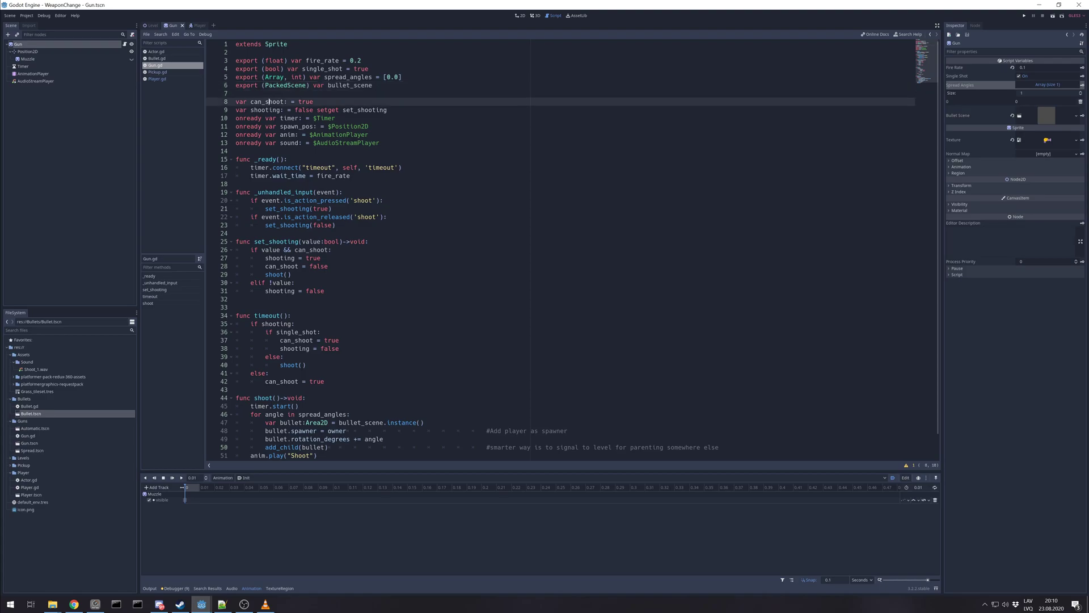
double_click(266, 101)
text(el)
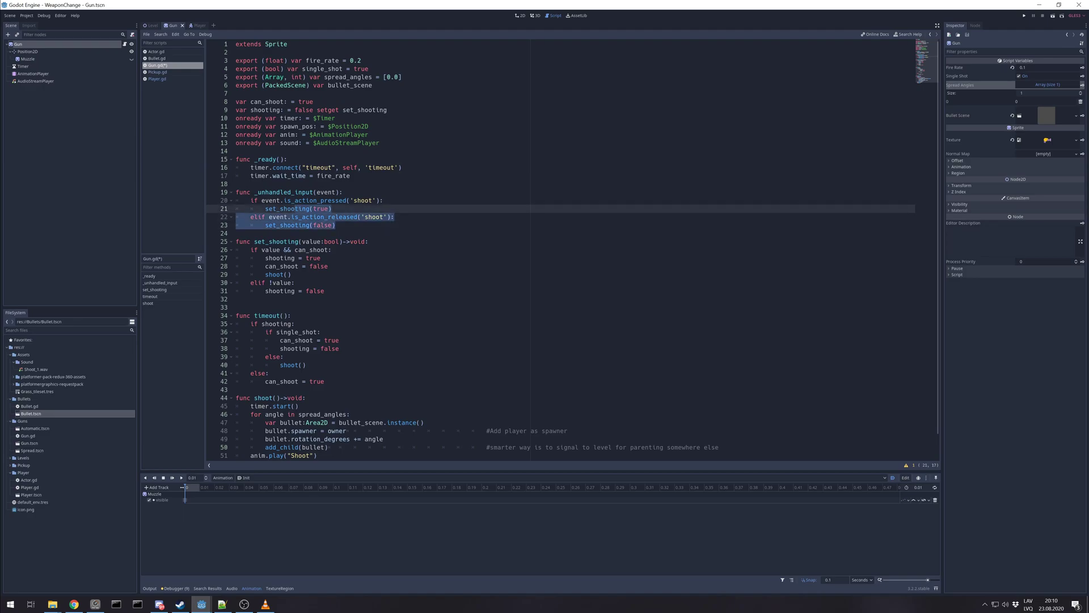
click(287, 217)
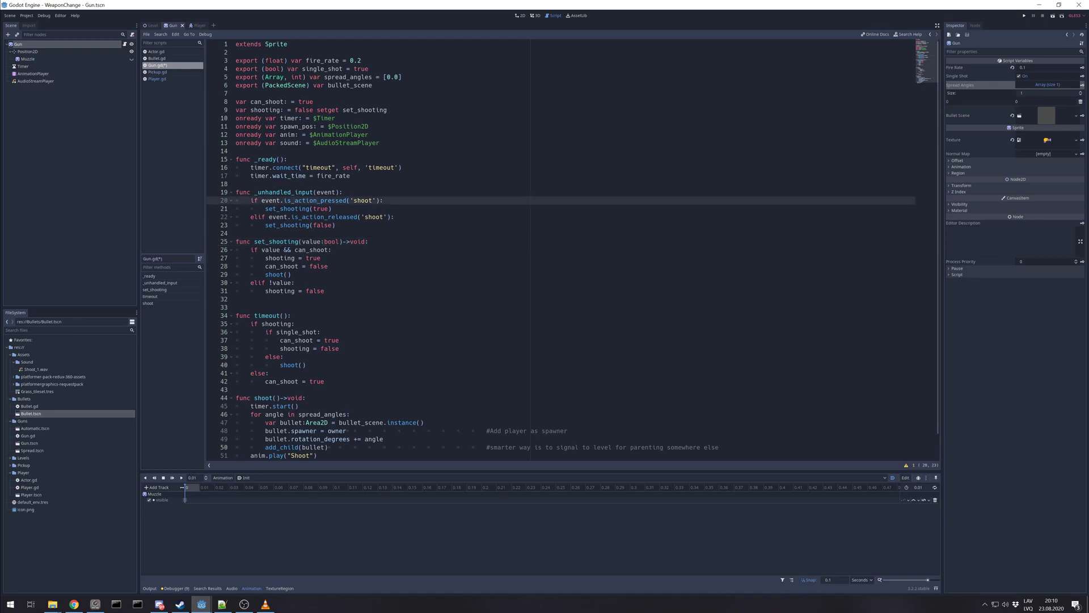
click(278, 208)
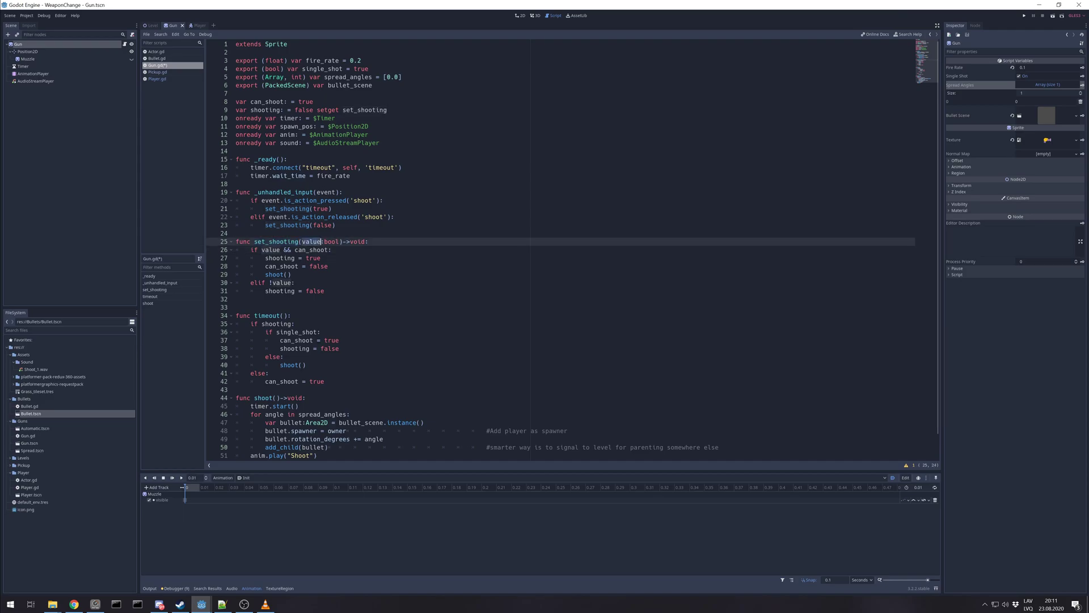
click(272, 250)
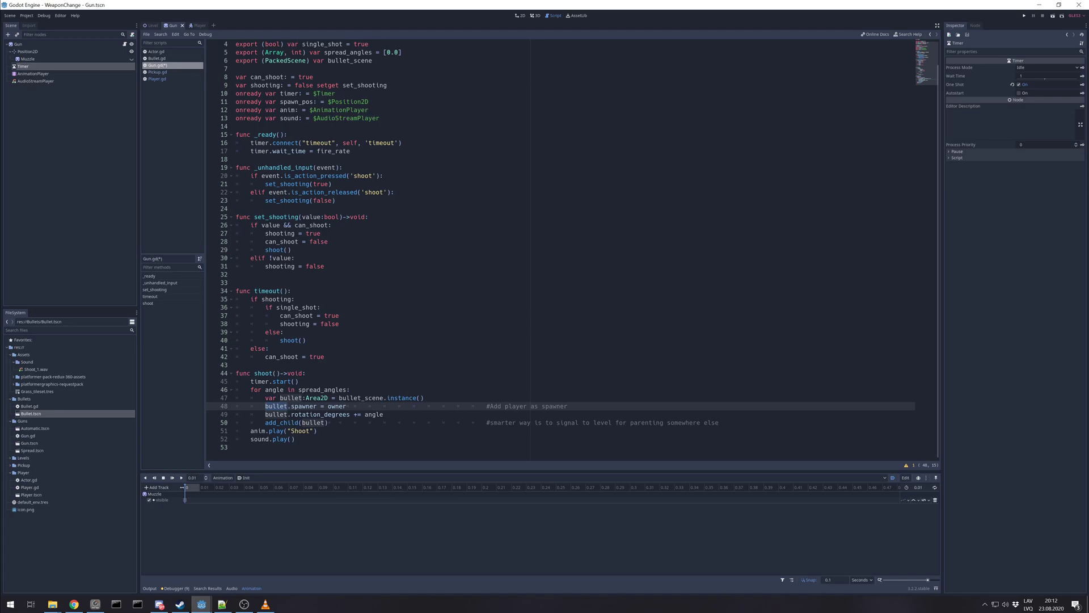
Save Gun.gd and open Bullet.gd from the FileSystem dock.
double_click(303, 406)
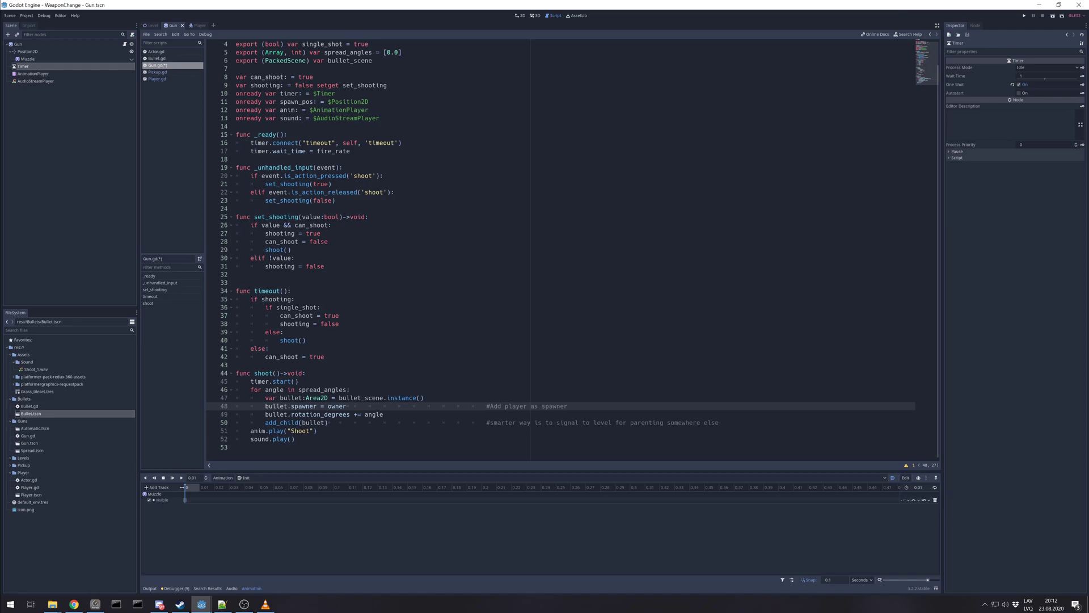
double_click(304, 406)
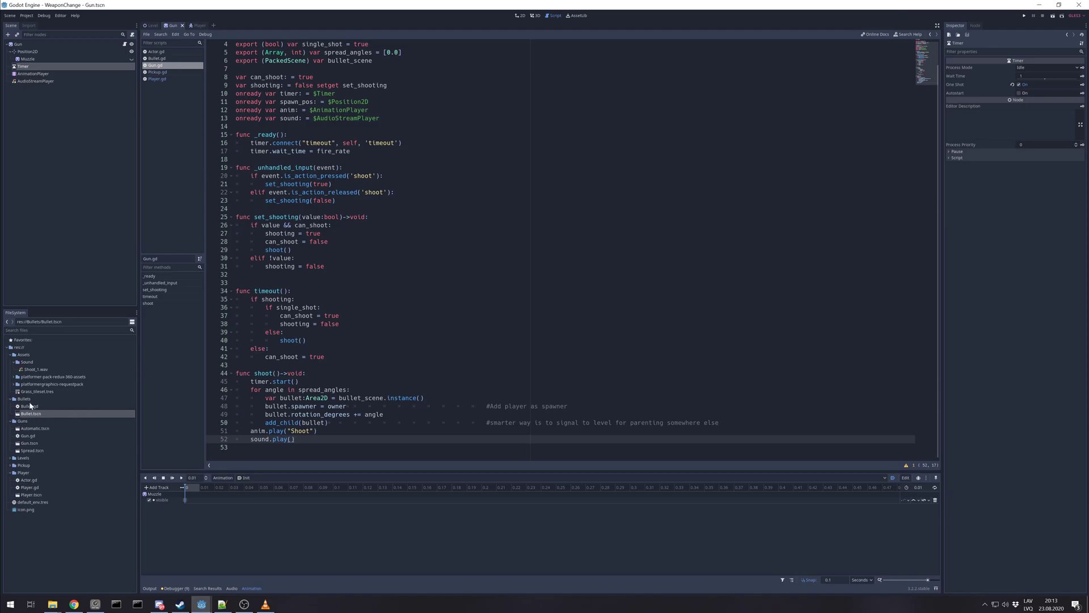
click(160, 58)
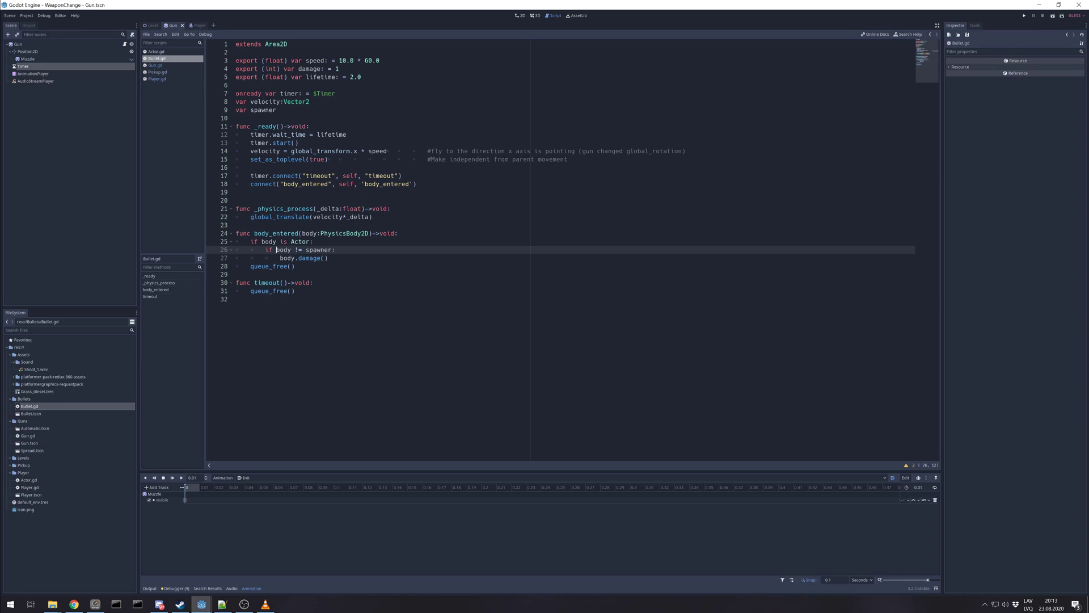
Review Bullet.gd, then open Bullet.tscn with its speed, damage and lifetime exports.
double_click(318, 61)
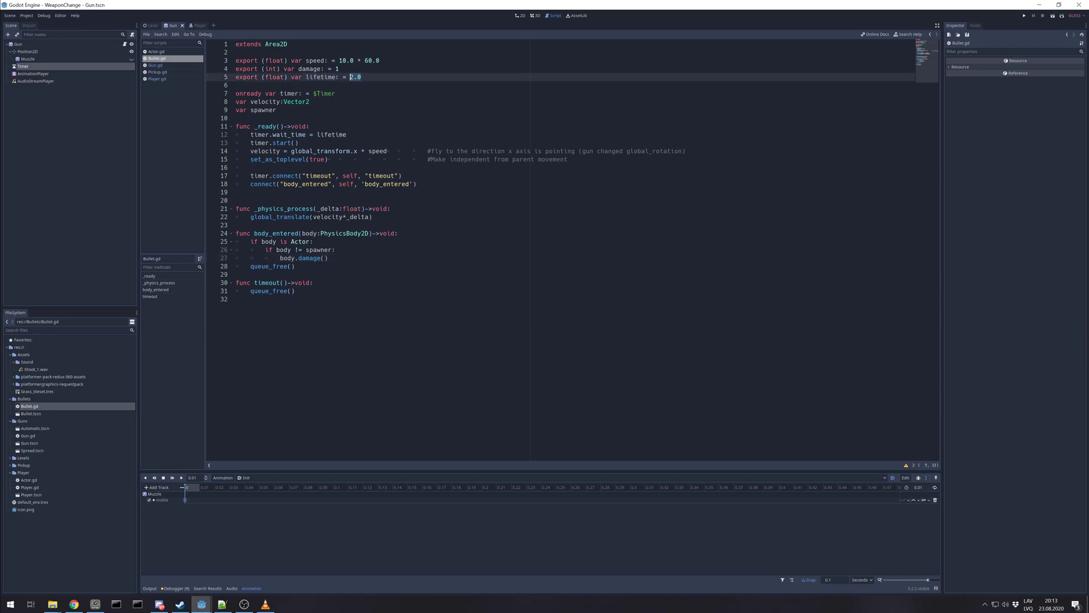
double_click(356, 76)
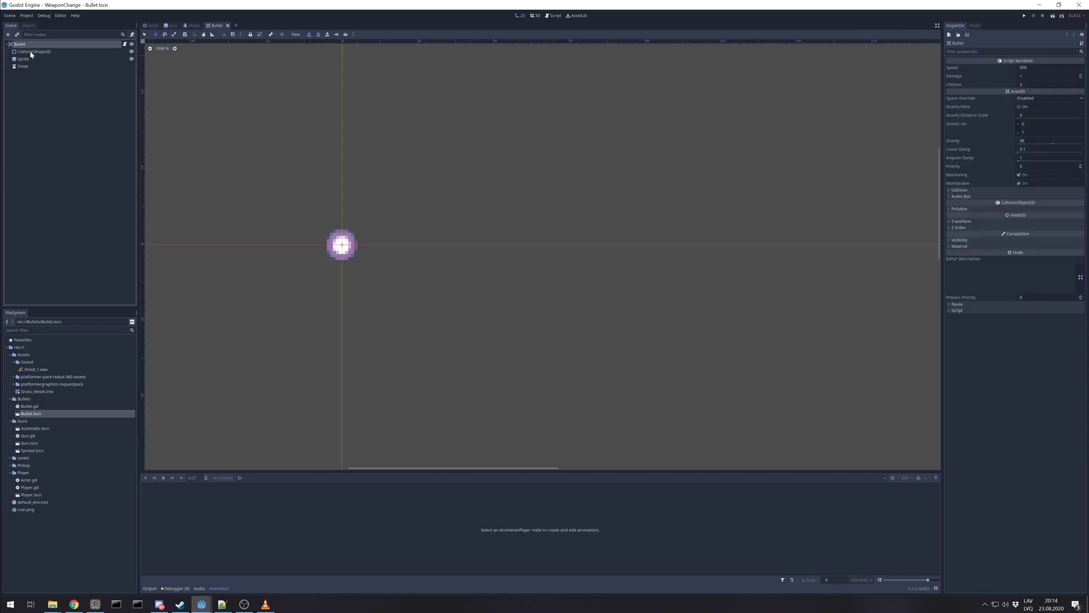
Enable One Shot on the Bullet's Timer and save Bullet.tscn.
click(20, 58)
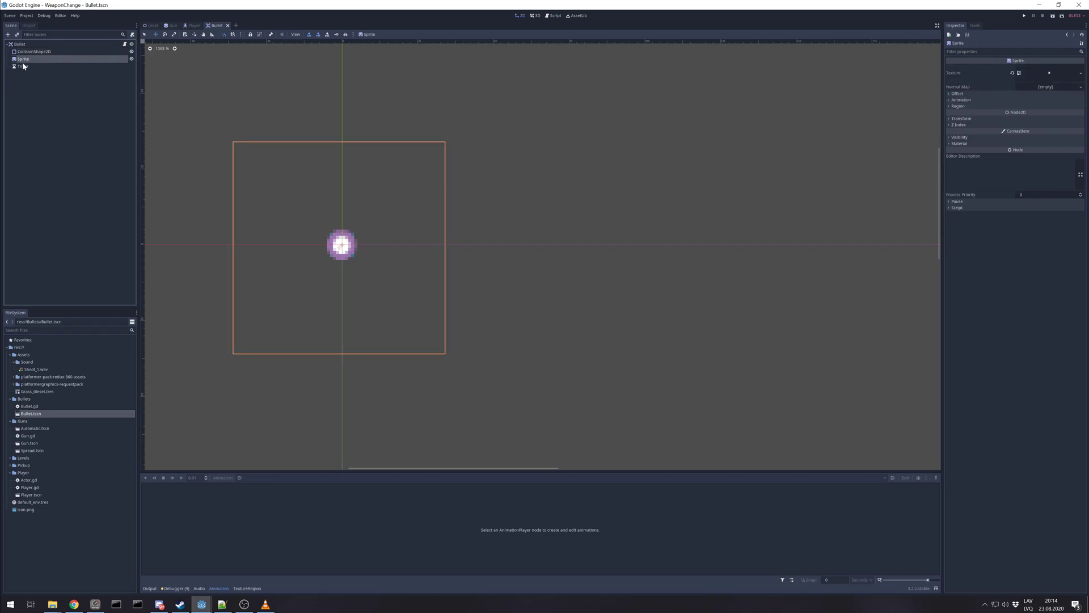
click(18, 68)
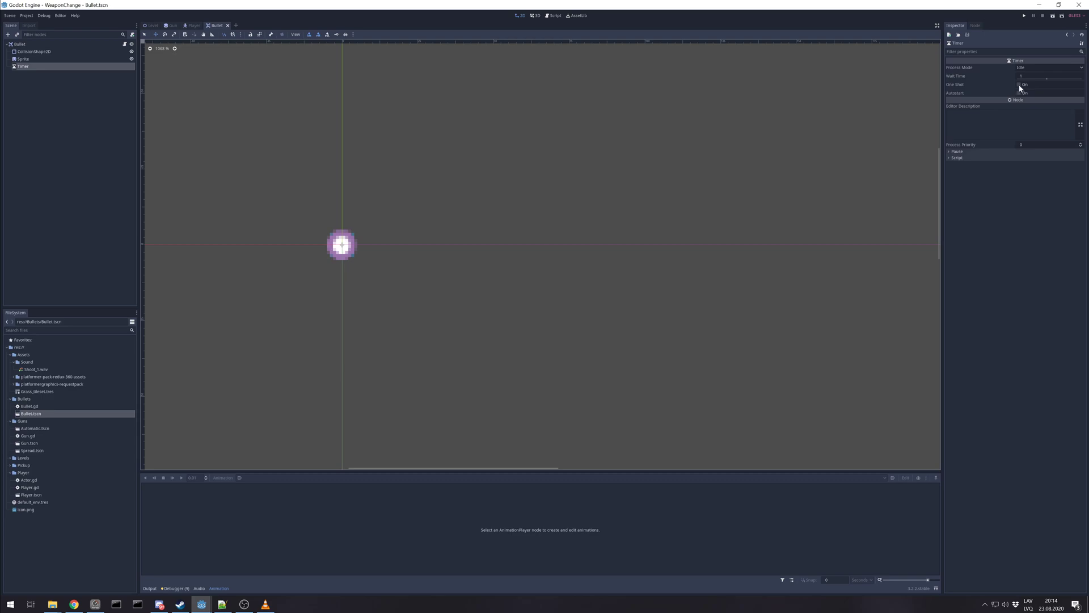
click(1021, 84)
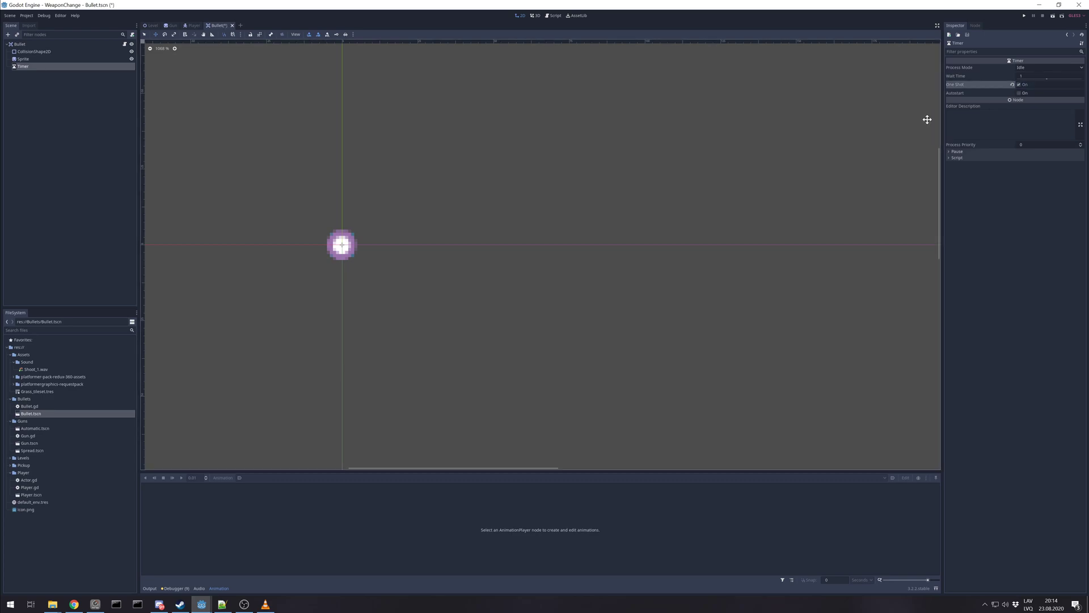
key(ctrl+s)
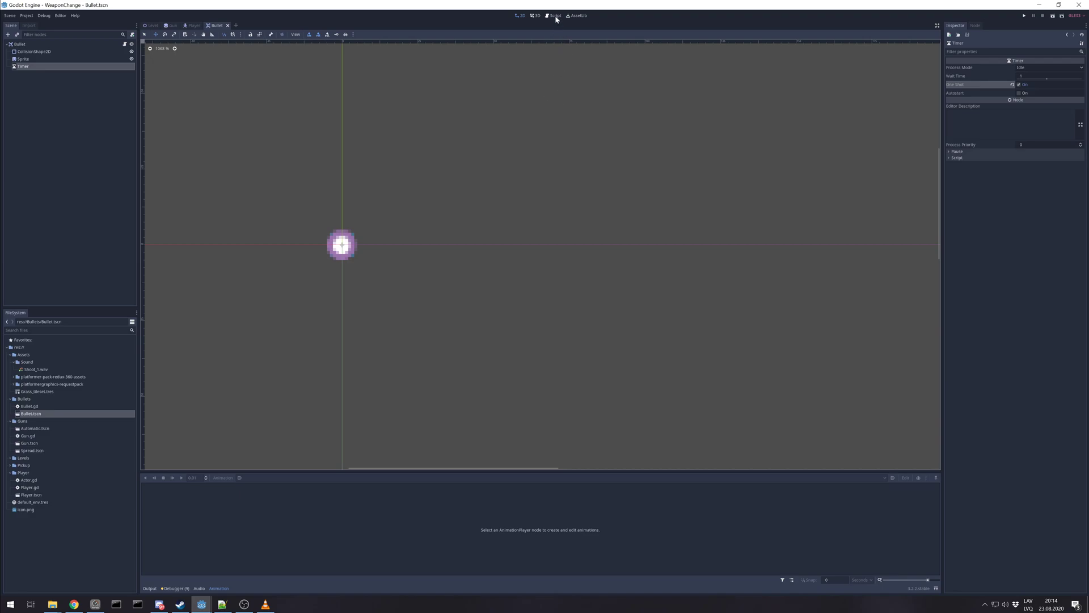
click(554, 16)
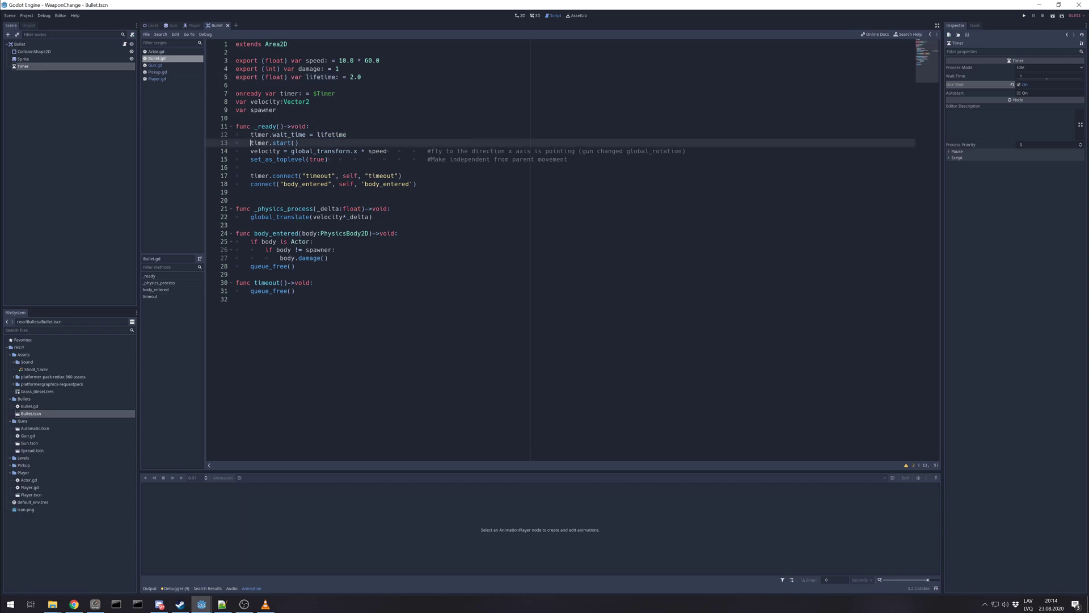
double_click(289, 142)
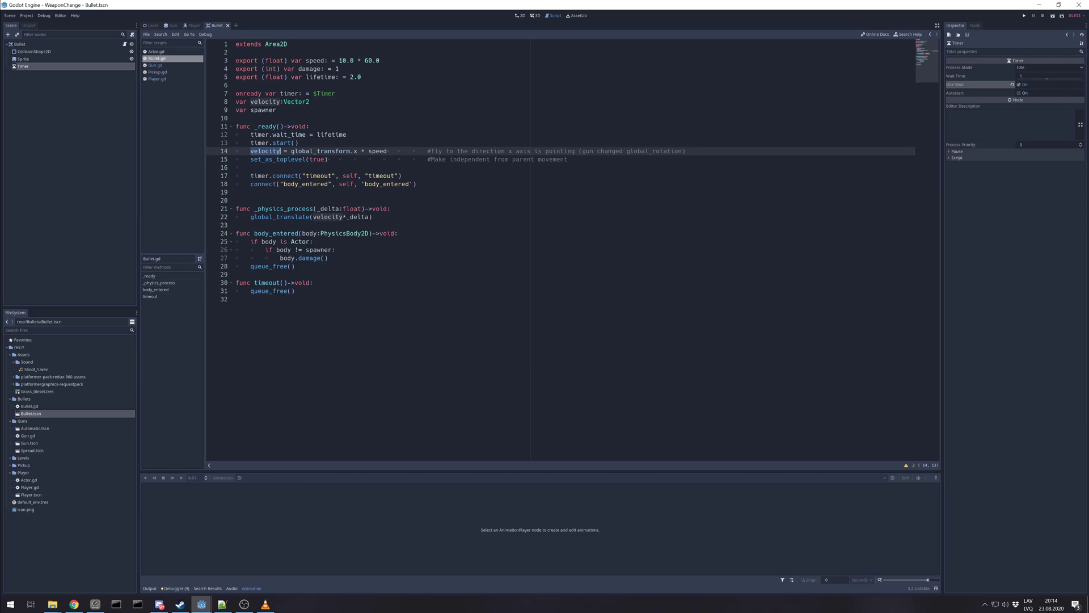
click(155, 66)
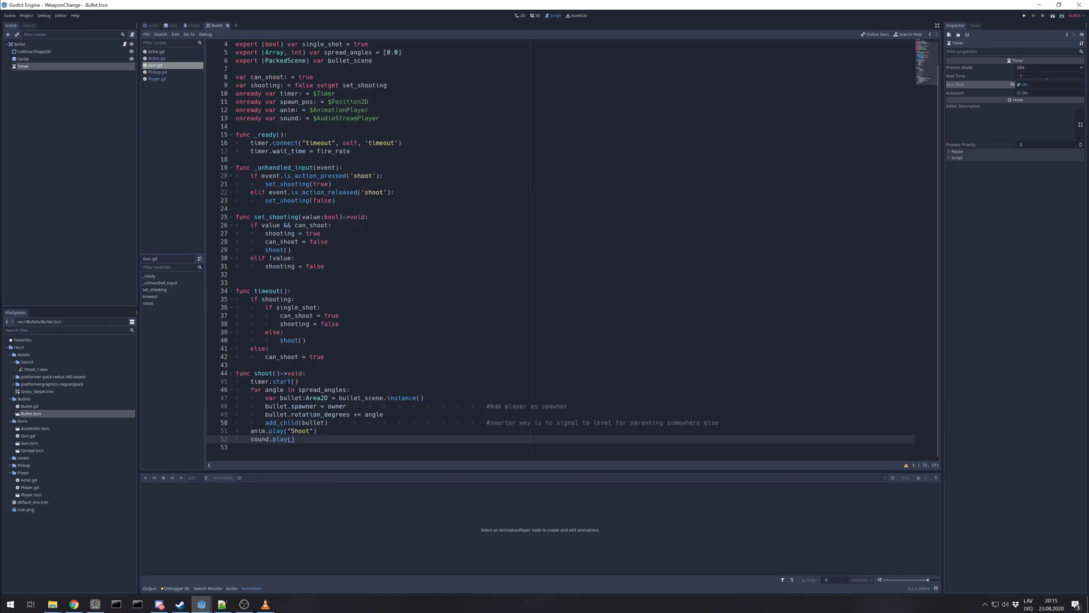
double_click(403, 397)
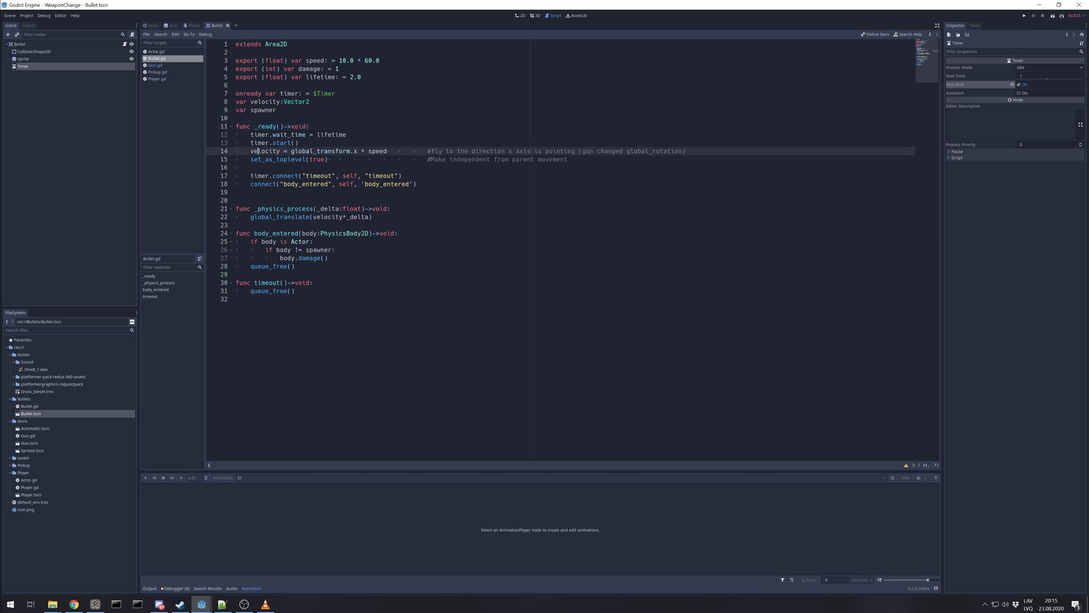
double_click(323, 151)
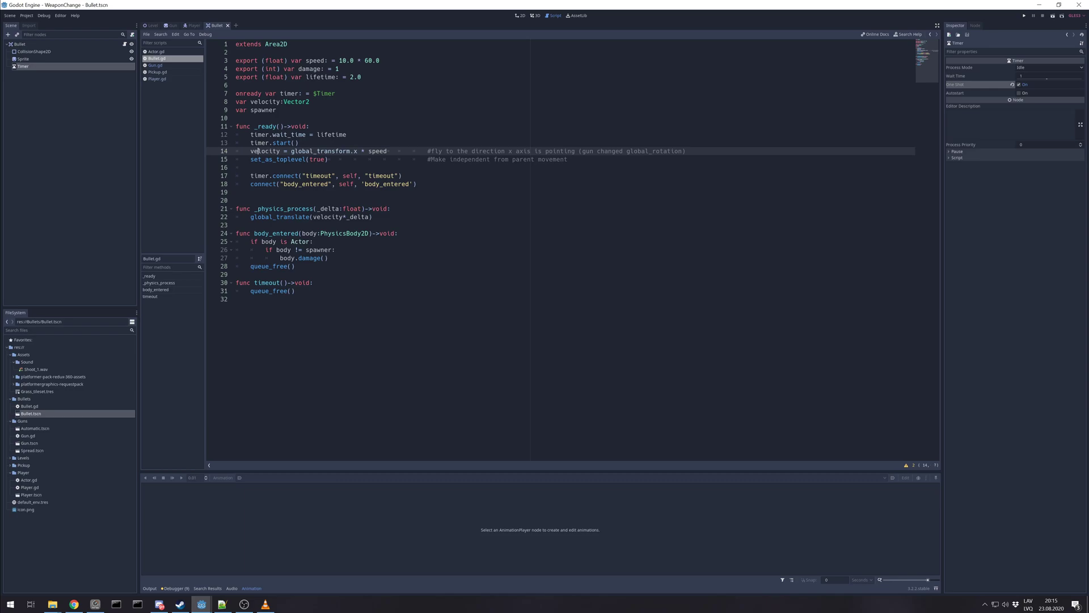
double_click(320, 151)
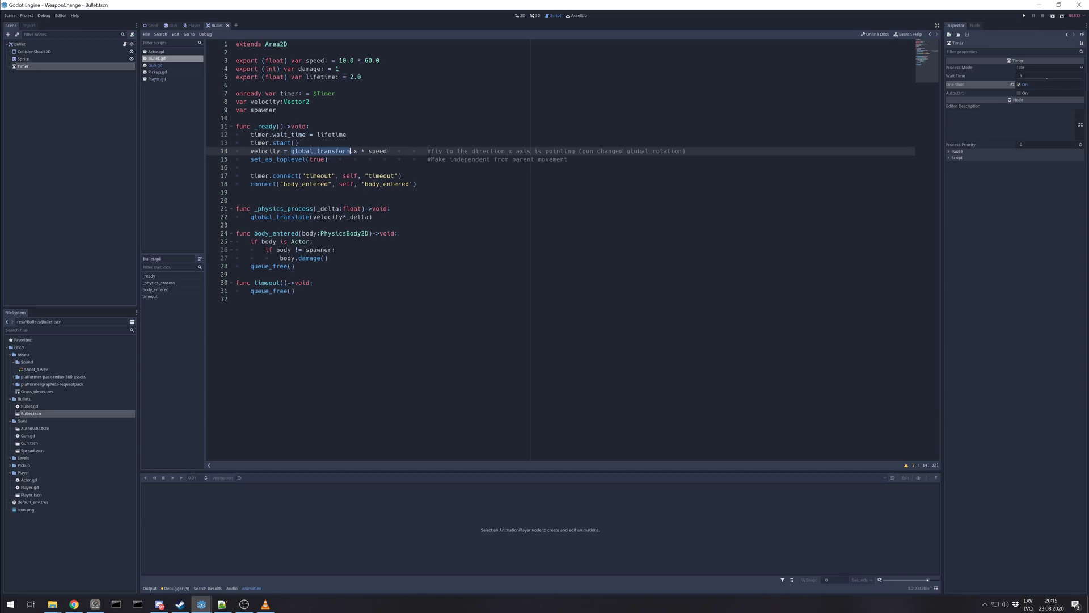
click(160, 66)
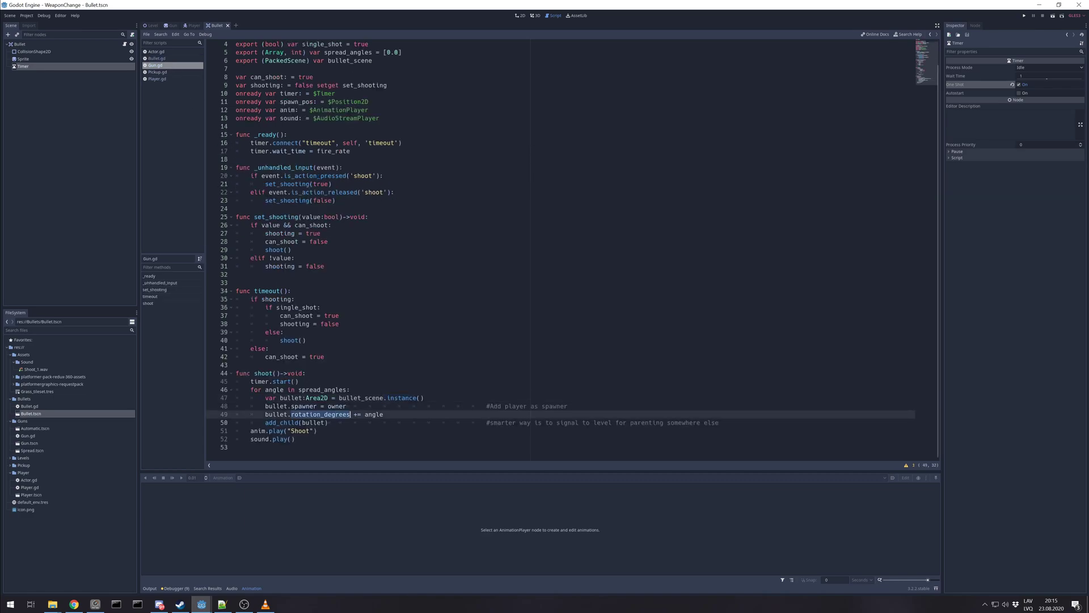
click(158, 59)
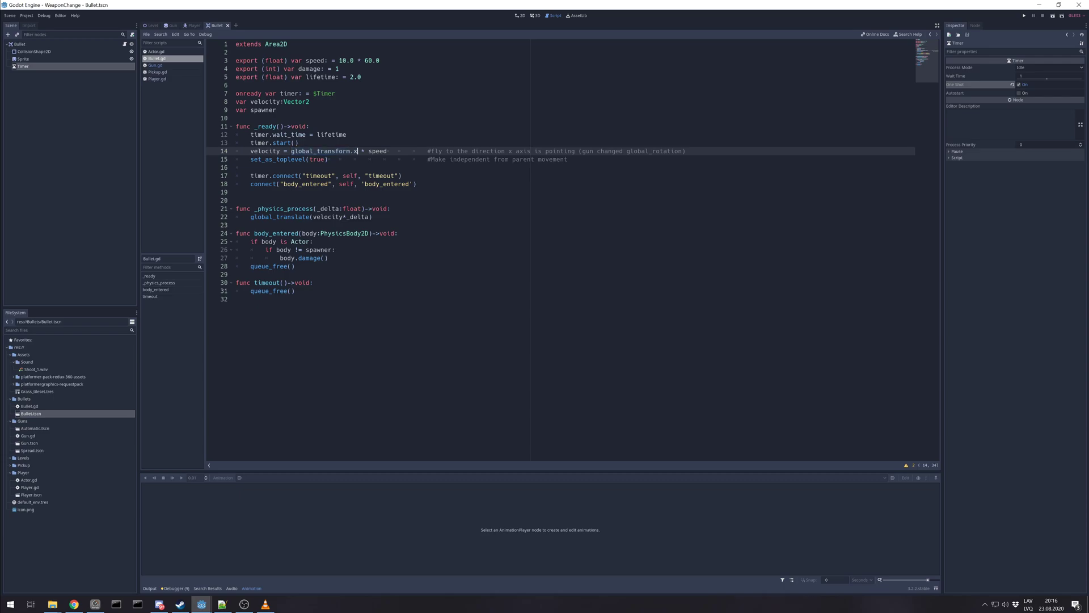
double_click(332, 151)
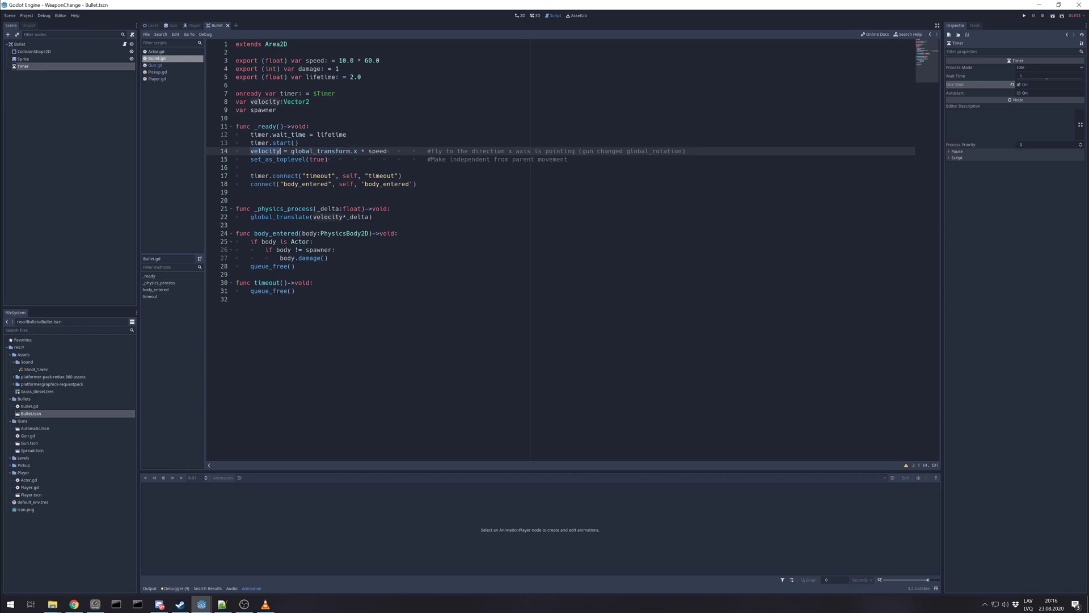
double_click(378, 151)
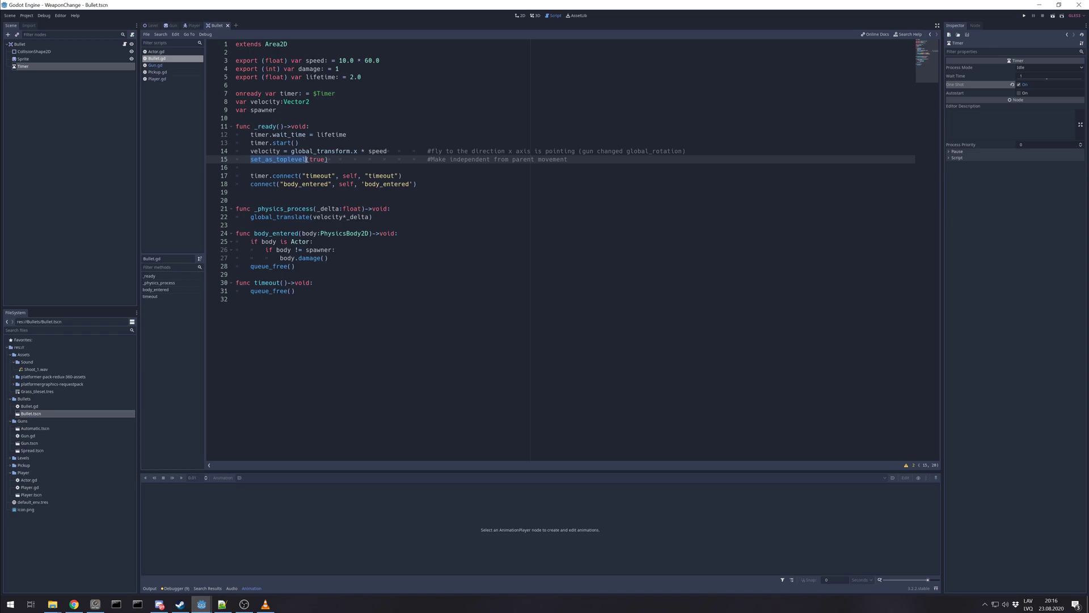
key(ctrl+k)
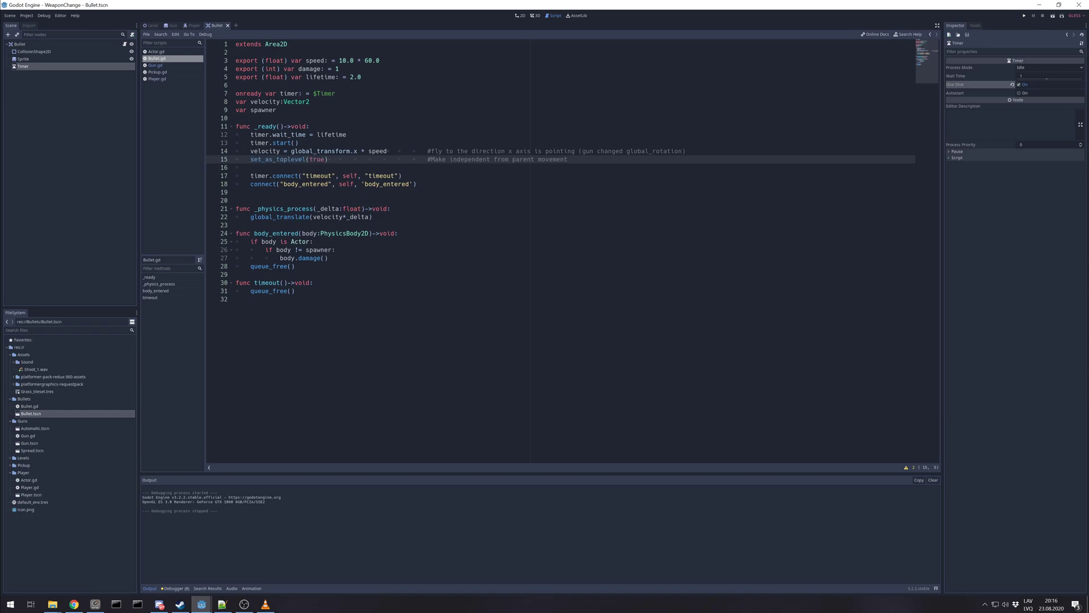
click(1021, 16)
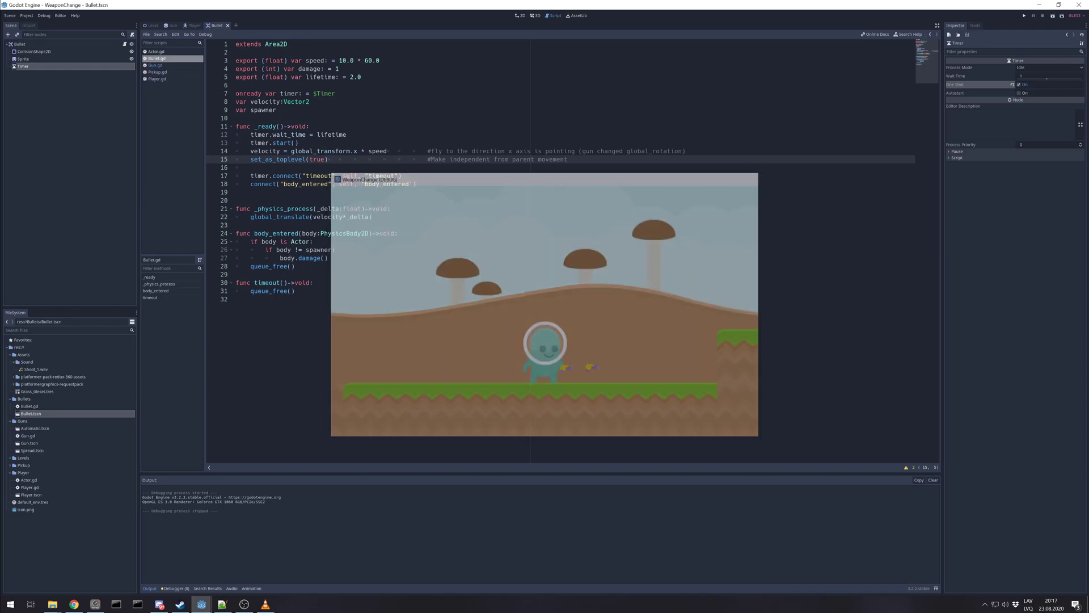
click(269, 175)
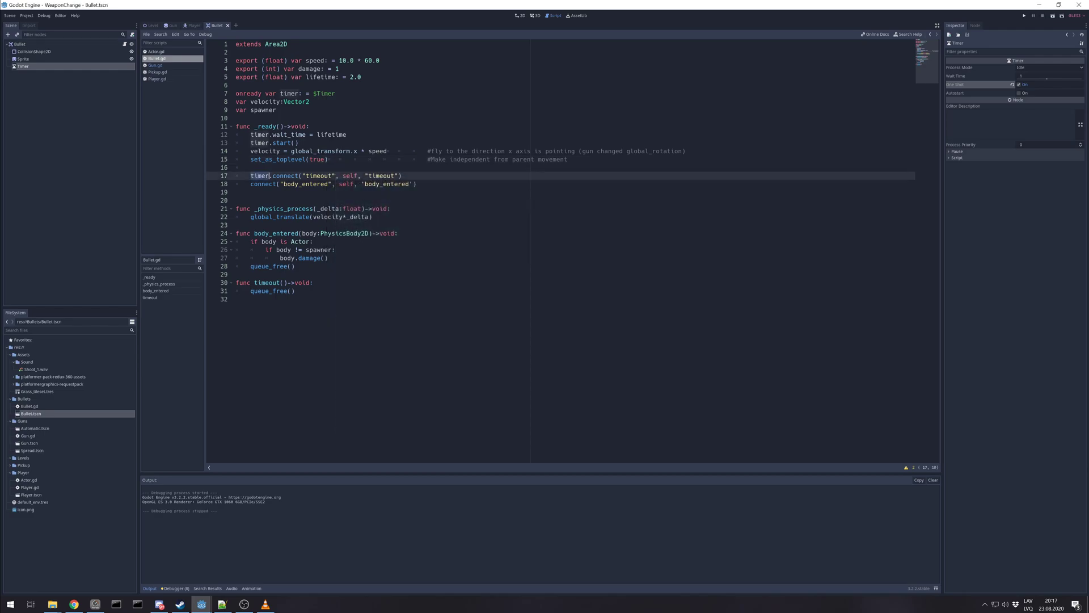
double_click(286, 175)
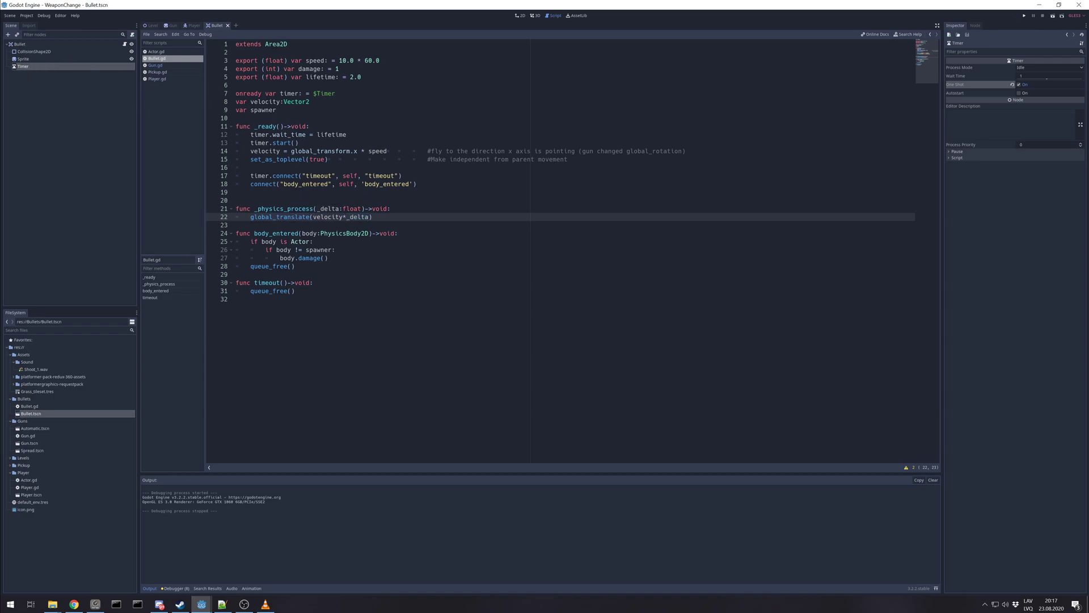
drag(333, 217, 371, 217)
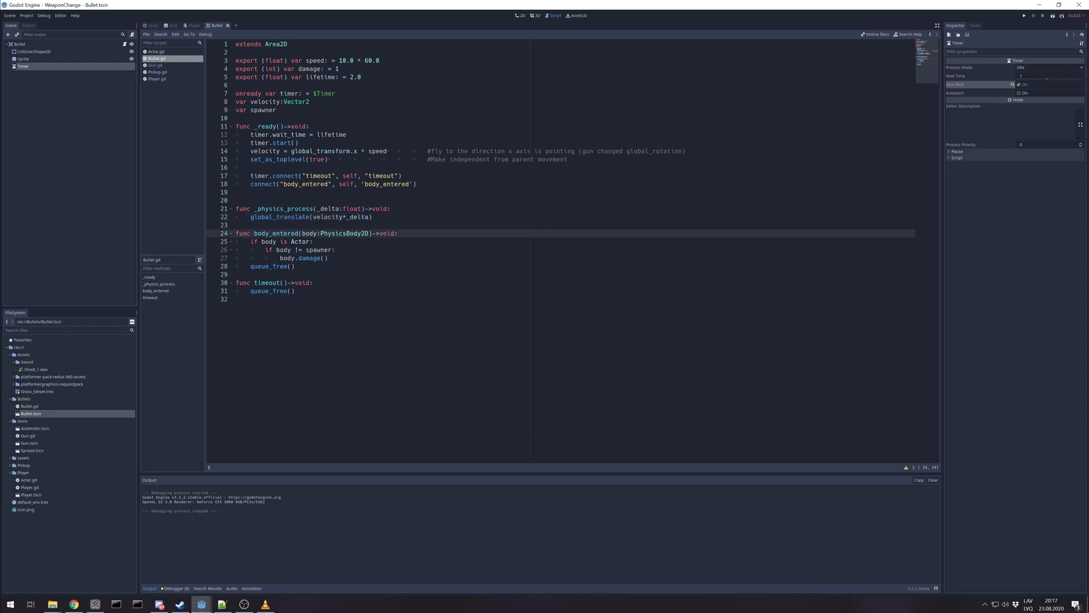
double_click(268, 283)
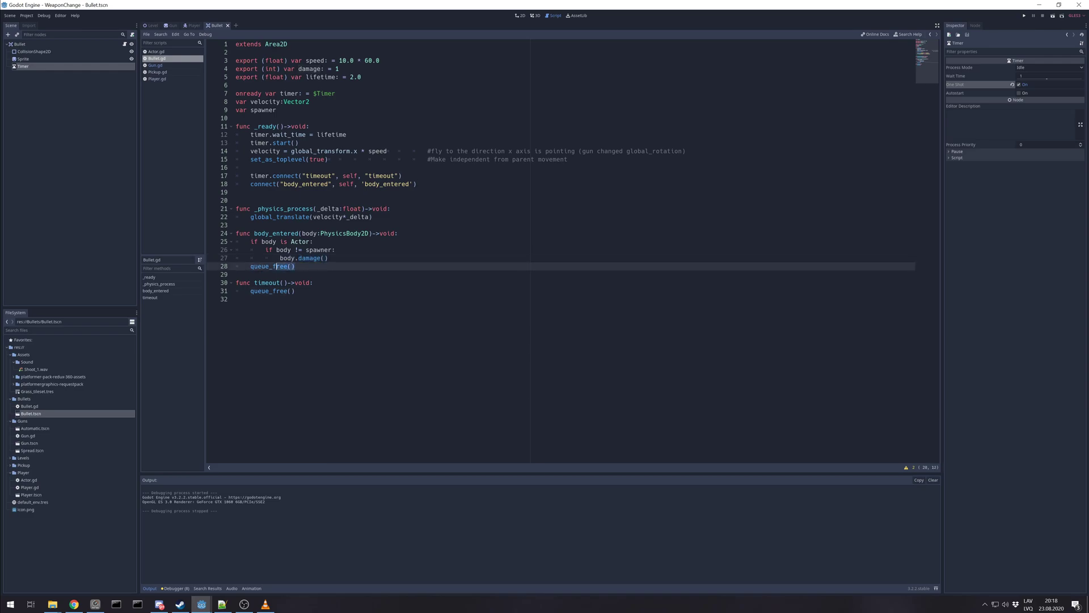
double_click(281, 266)
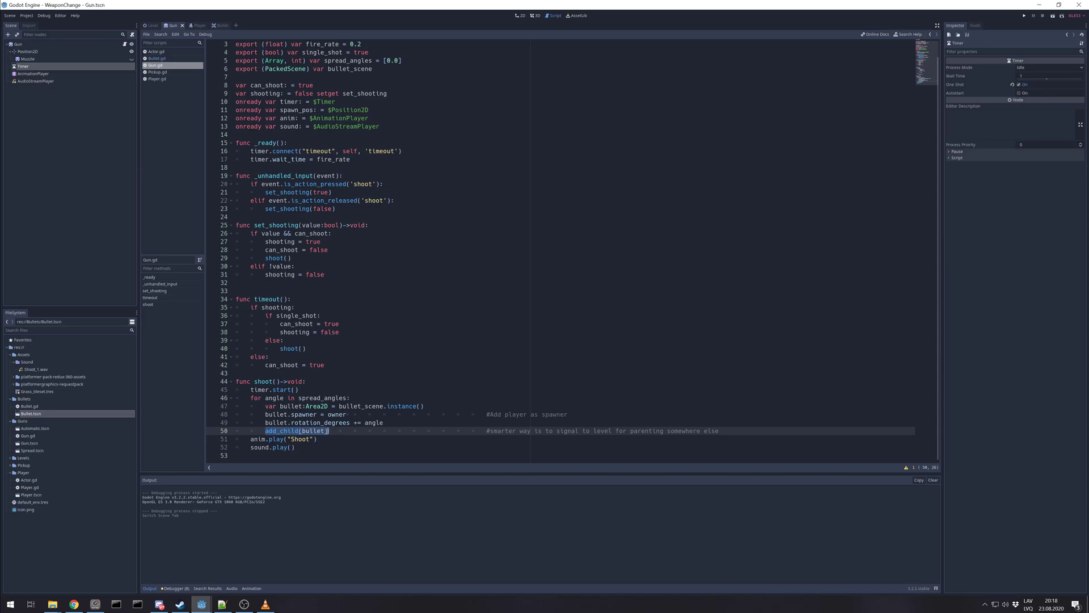
Run the project to test shooting with the player's gun.
click(1023, 16)
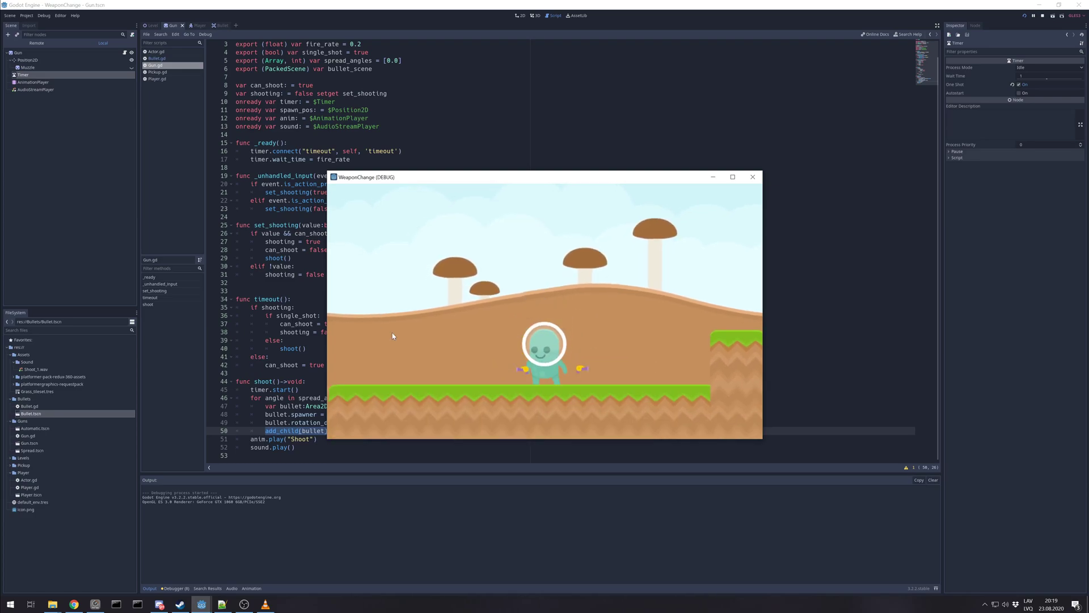
Fire in the running game, then close it after the null-instance error.
click(753, 177)
text(owner.)
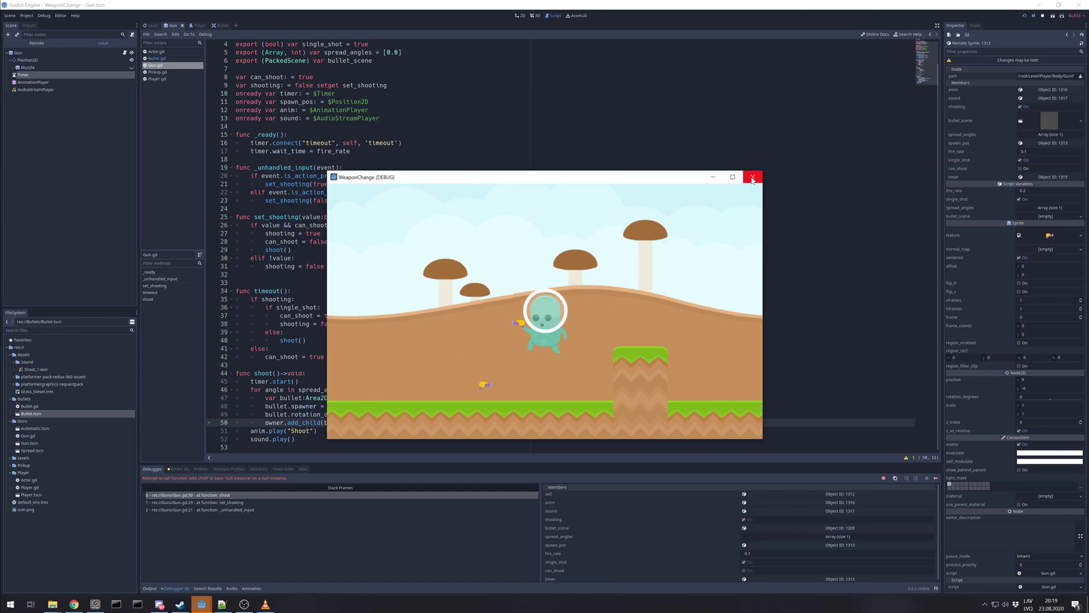
click(753, 176)
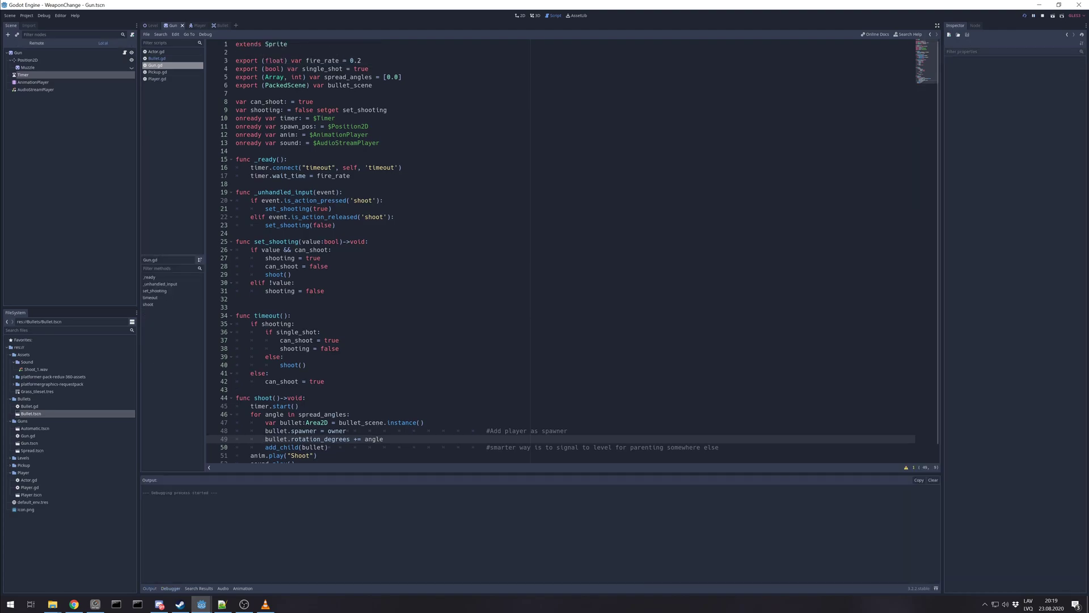
click(1039, 16)
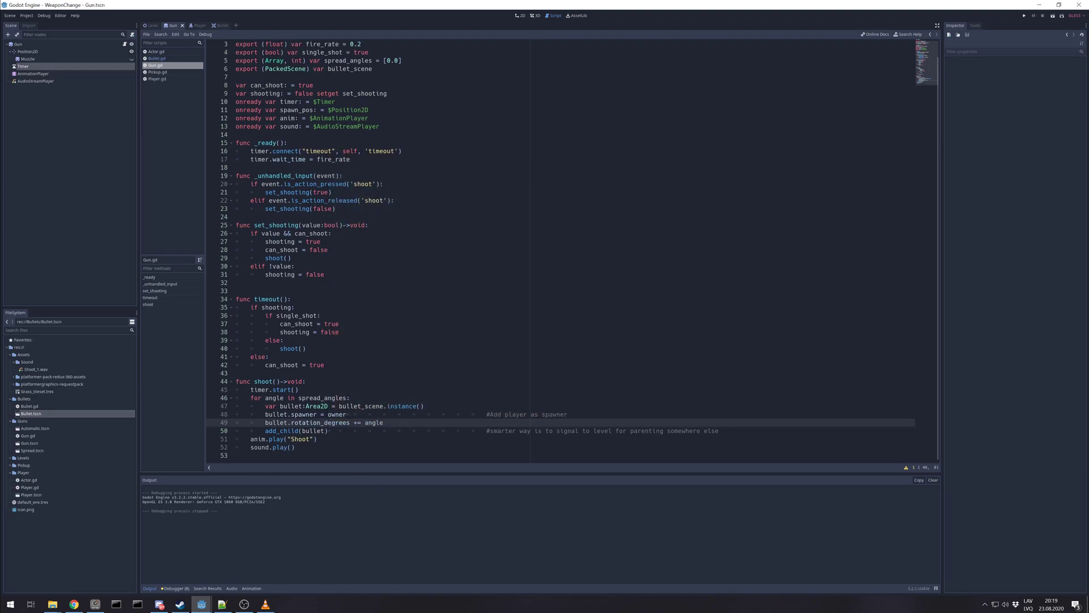
drag(265, 414, 328, 430)
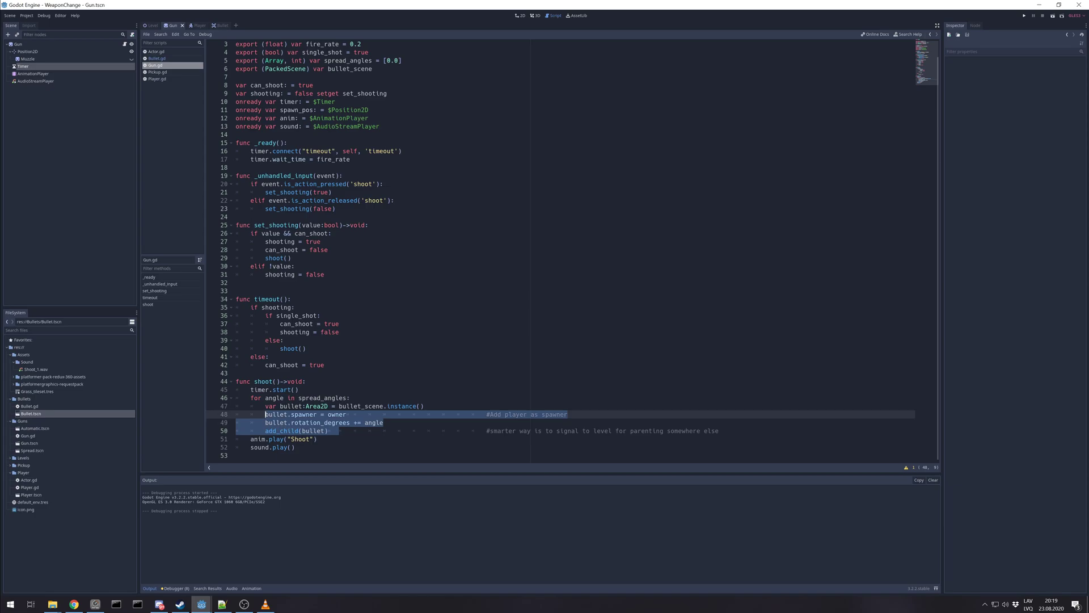
click(354, 431)
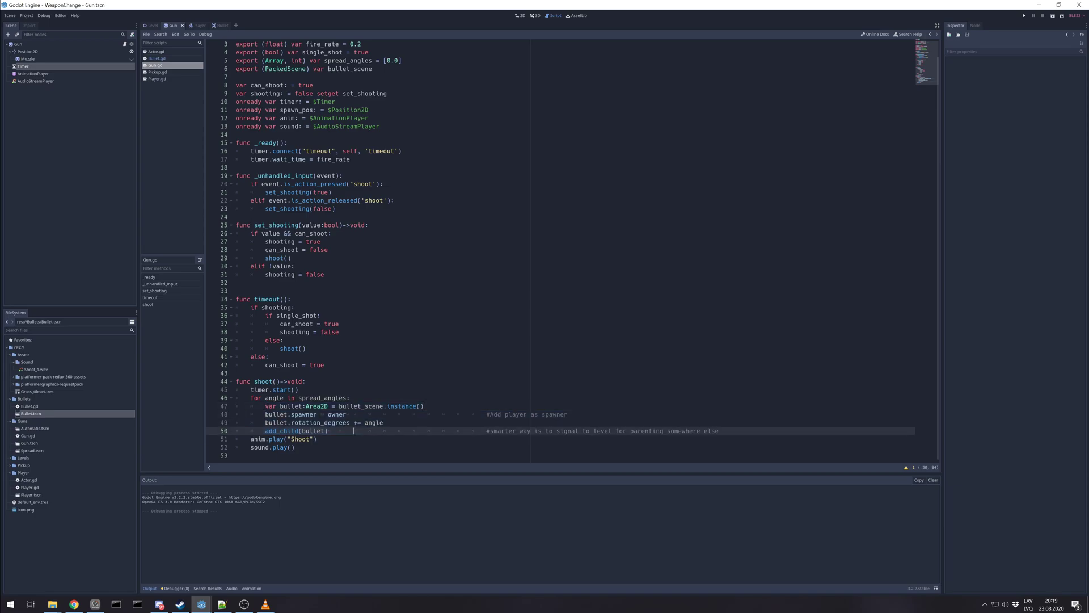
double_click(280, 430)
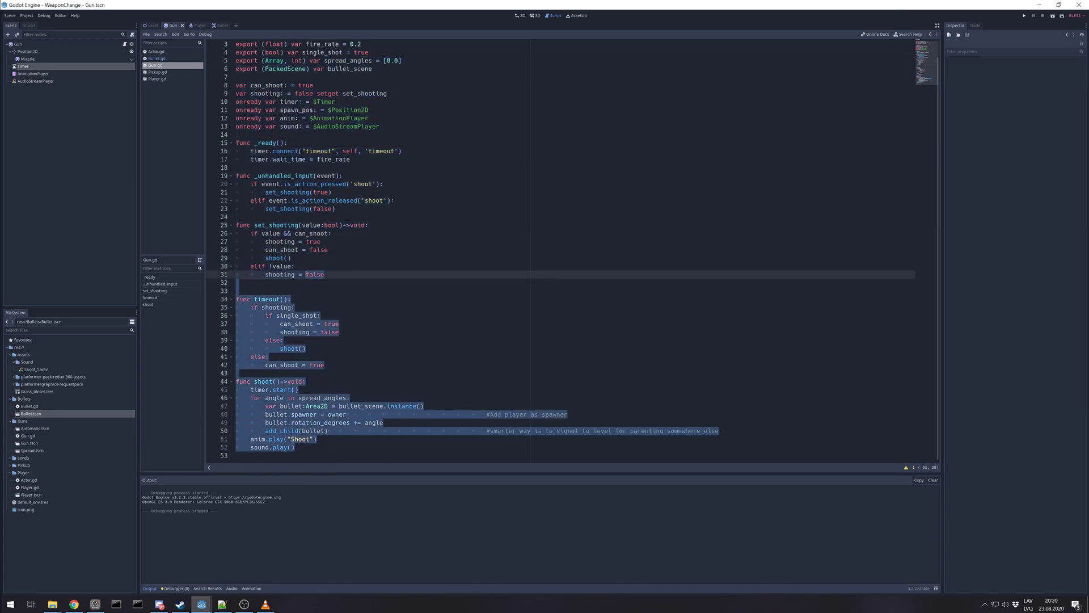
click(236, 456)
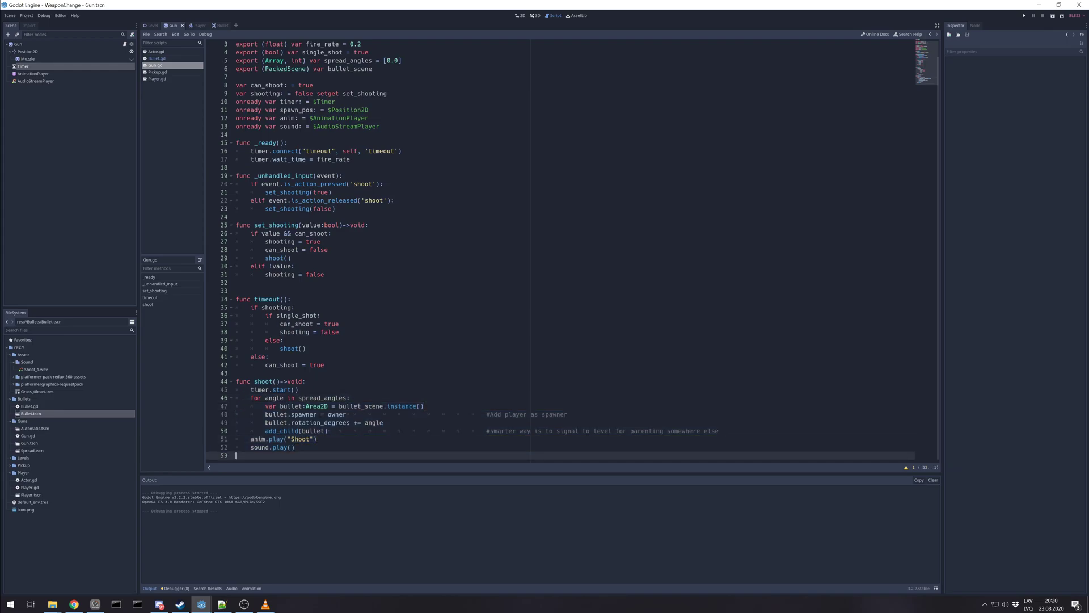